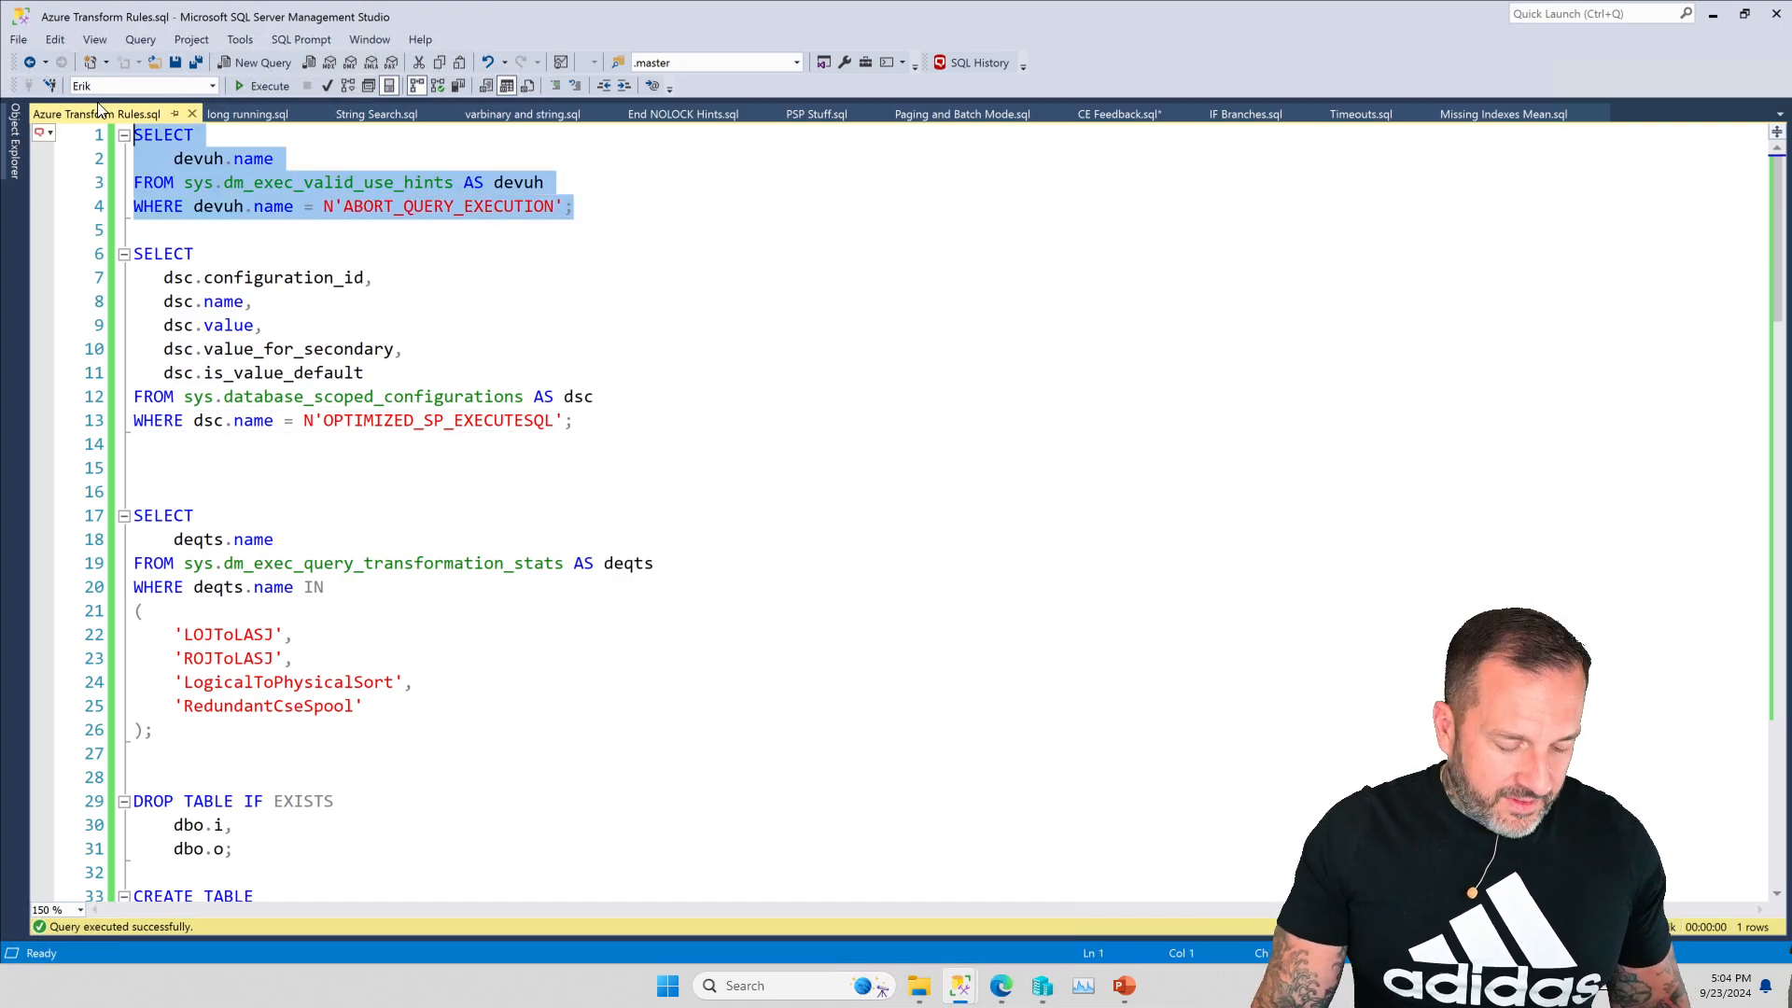
Step: Select the sys.database_scoped_configurations query for OPTIMIZED_SP_EXECUTESQL, ready to run
{"action": "left_click", "coordinate": [269, 86]}
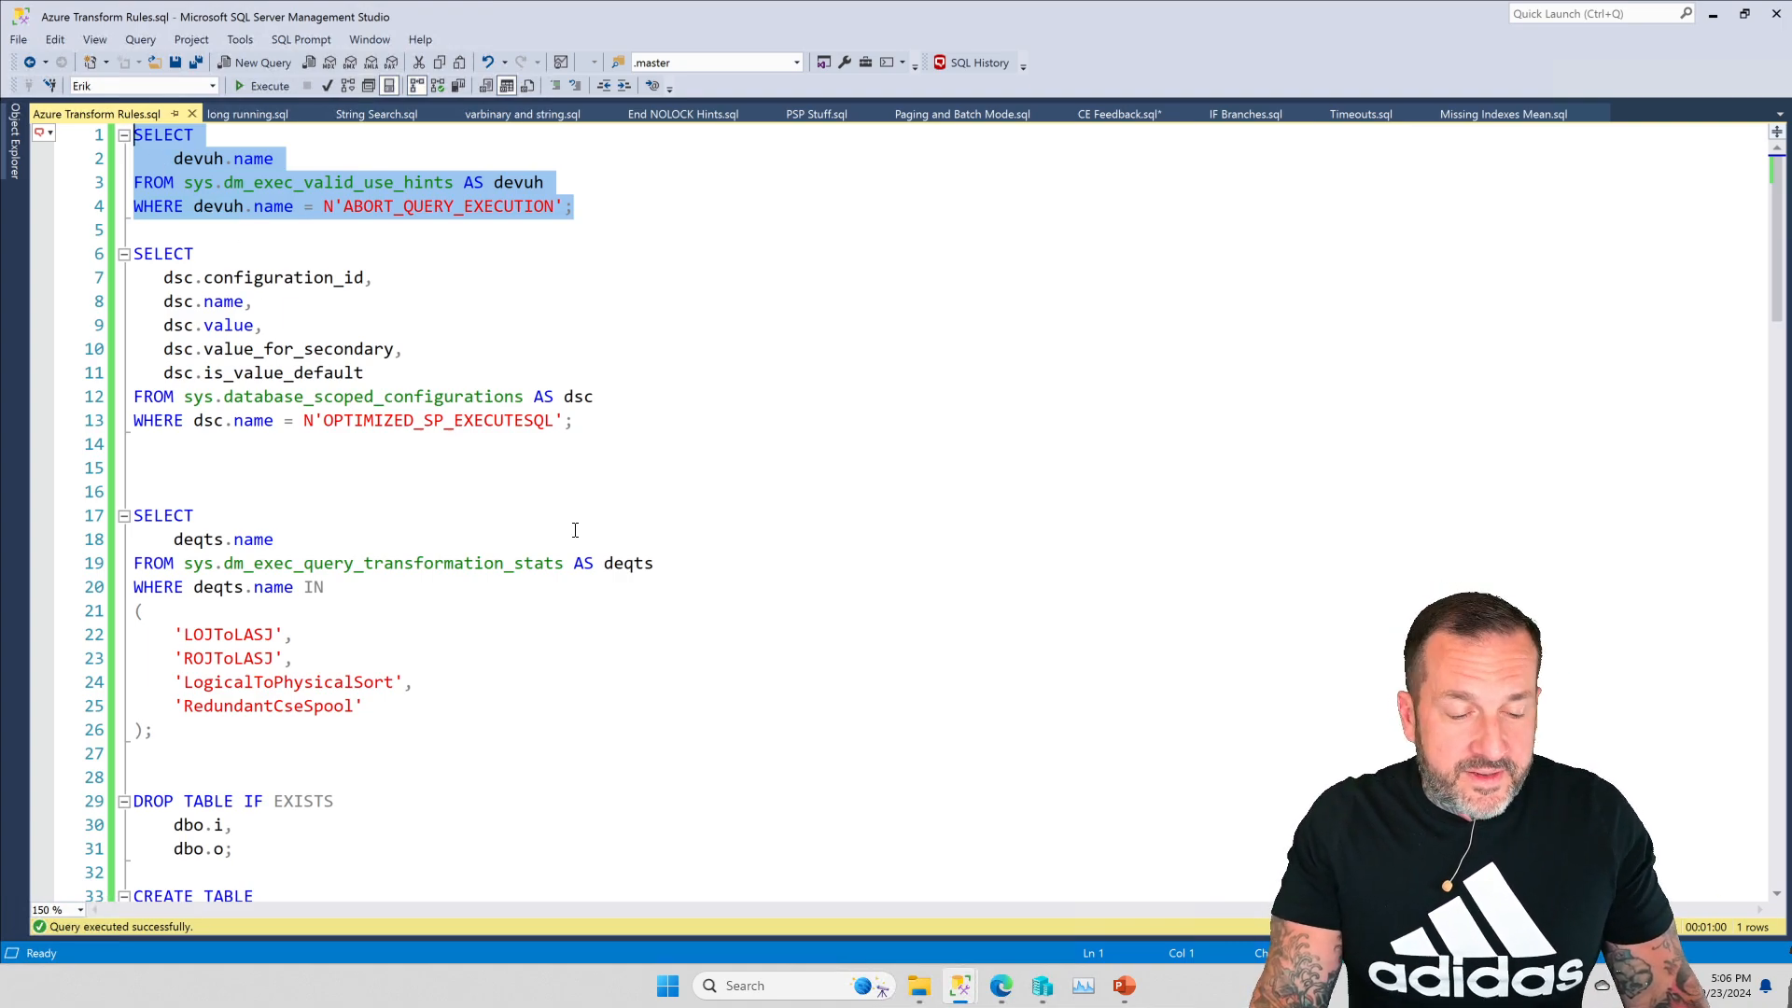
{"action": "mouse_move", "coordinate": [718, 670]}
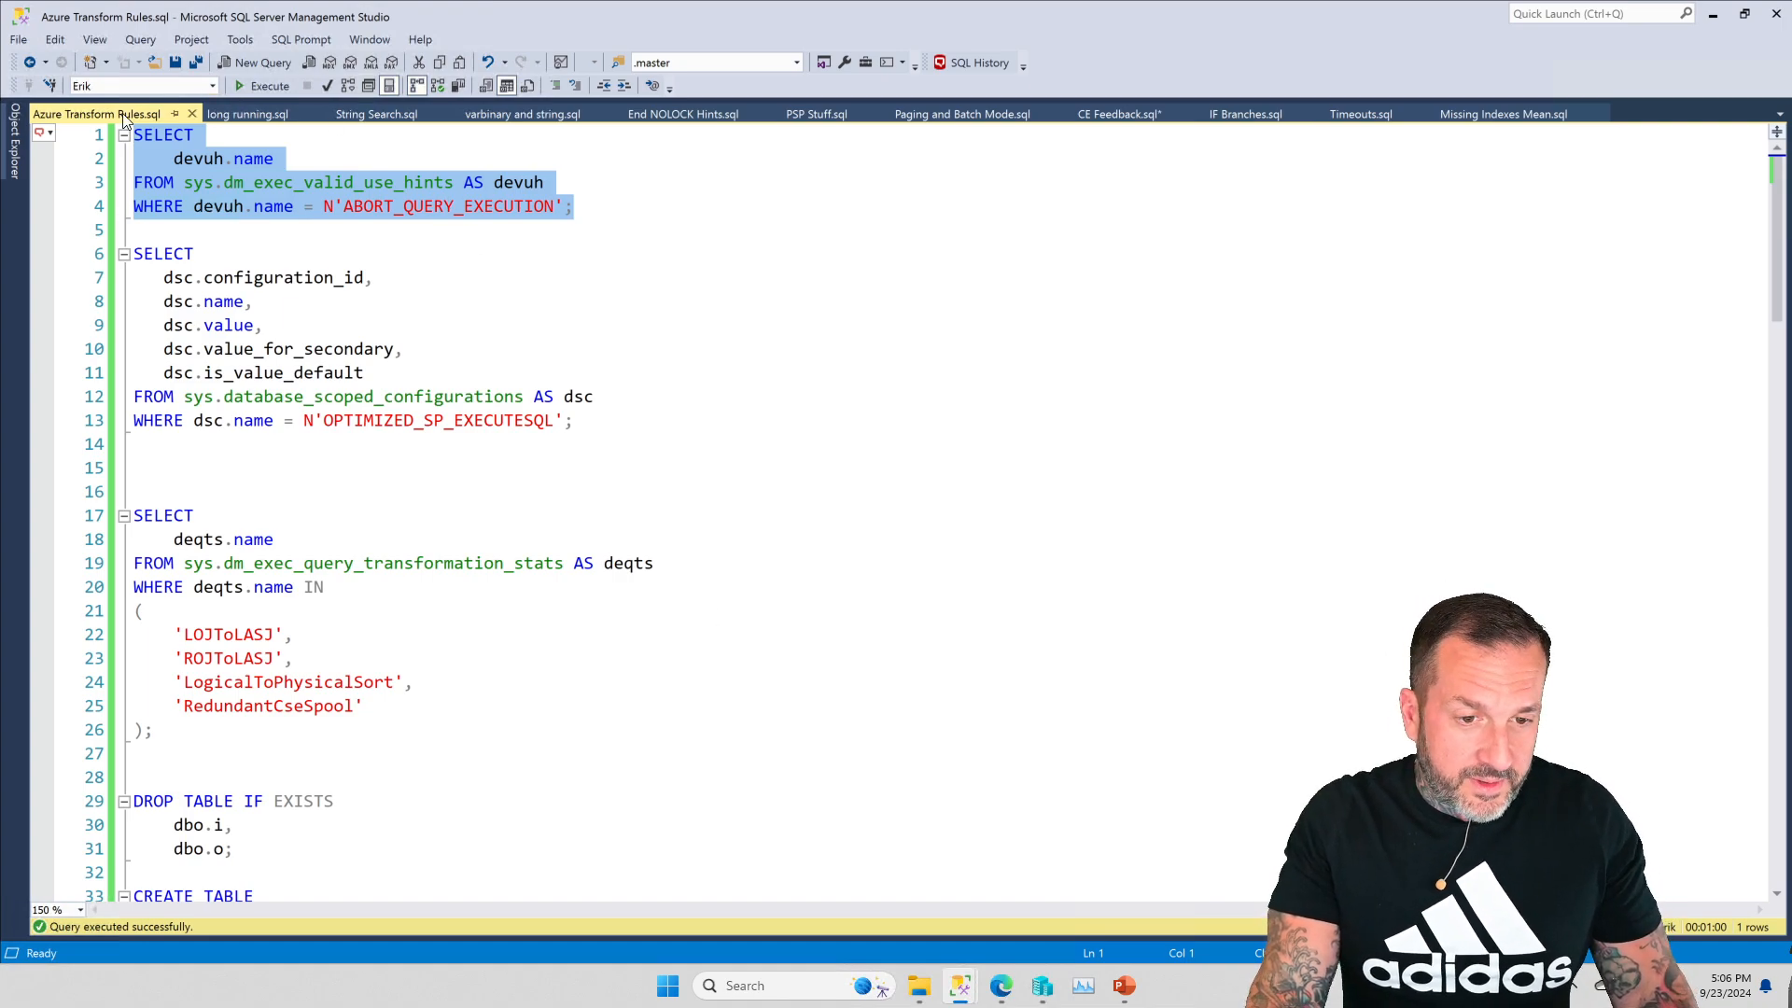
{"action": "left_click", "coordinate": [269, 86]}
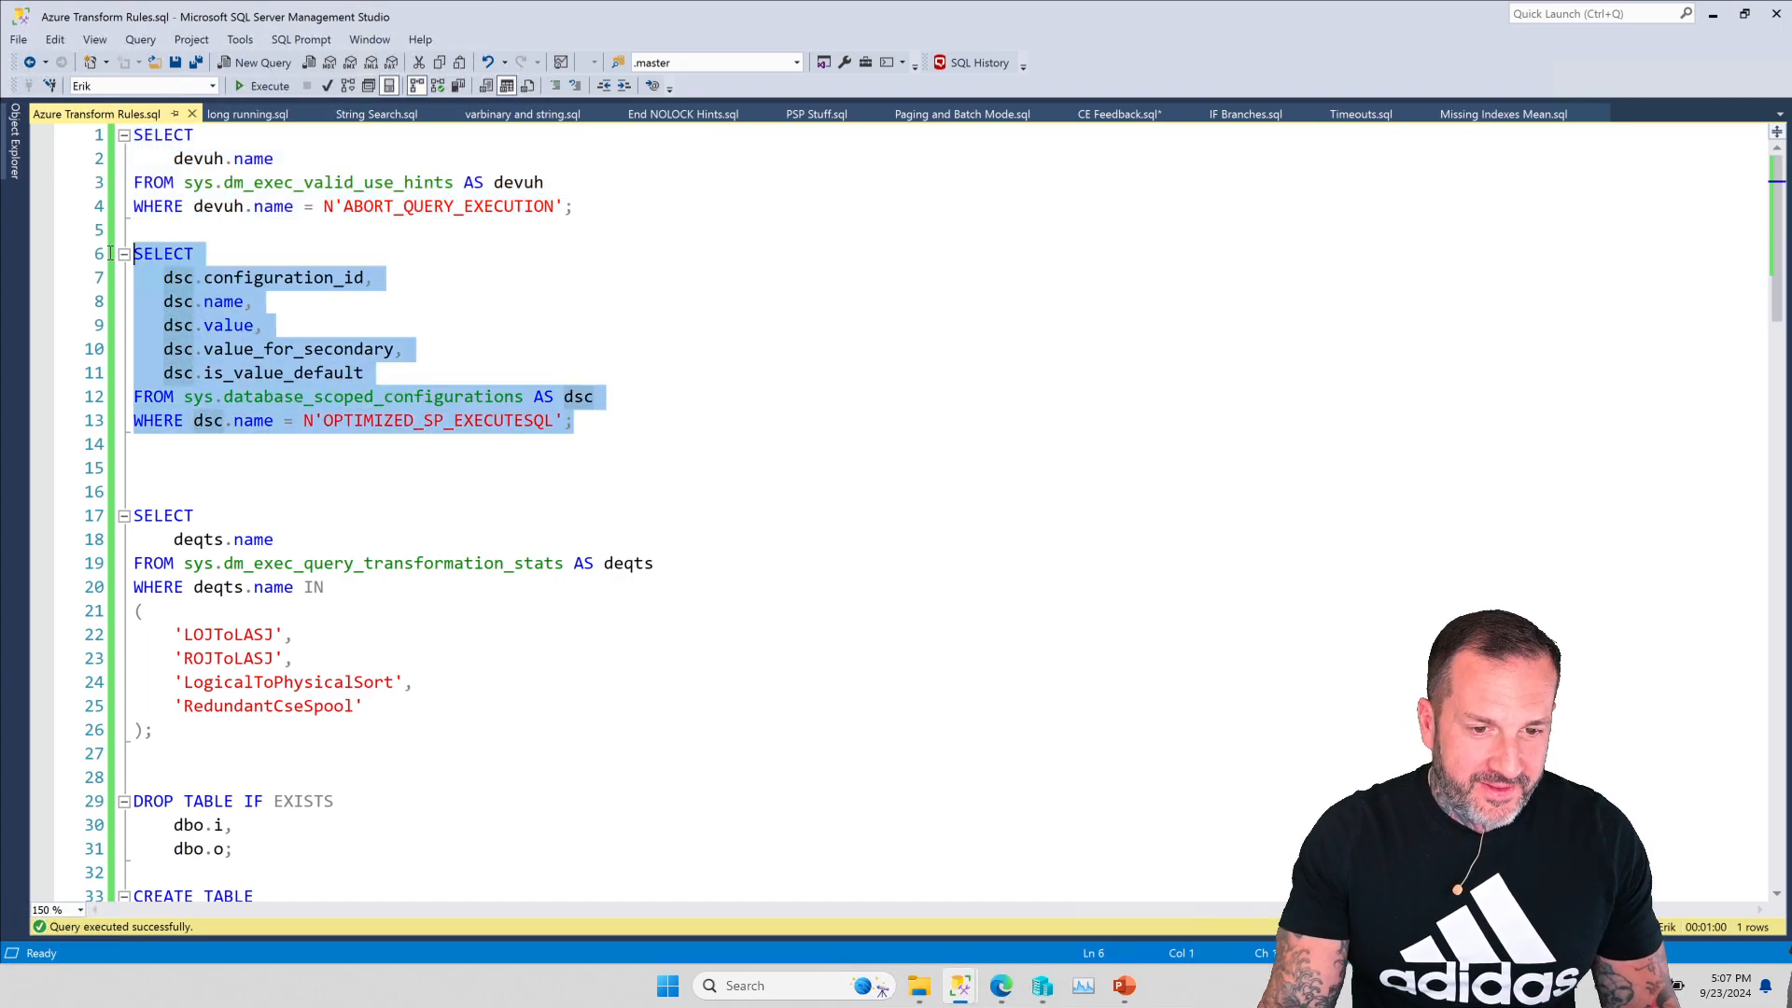
Step: Run the OPTIMIZED_SP_EXECUTESQL query (one row) and move to the transformation stats query
{"action": "left_click", "coordinate": [268, 86]}
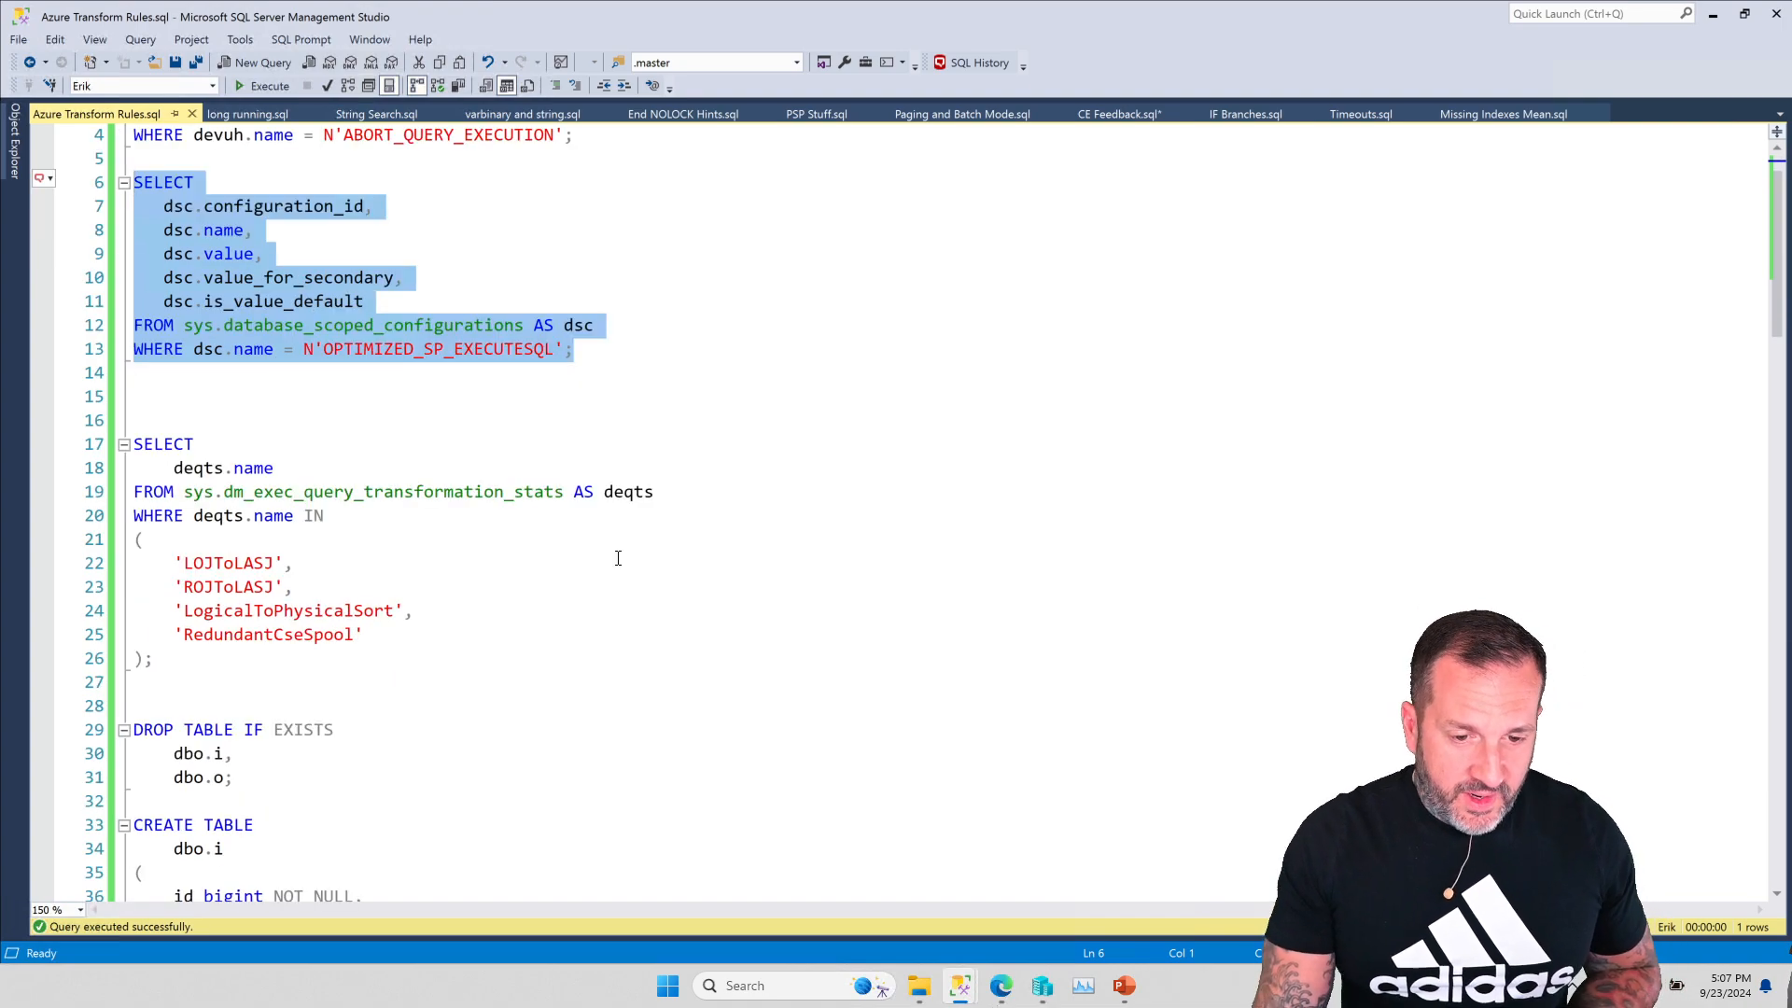
{"action": "scroll", "scroll_direction": "down", "scroll_amount": 3}
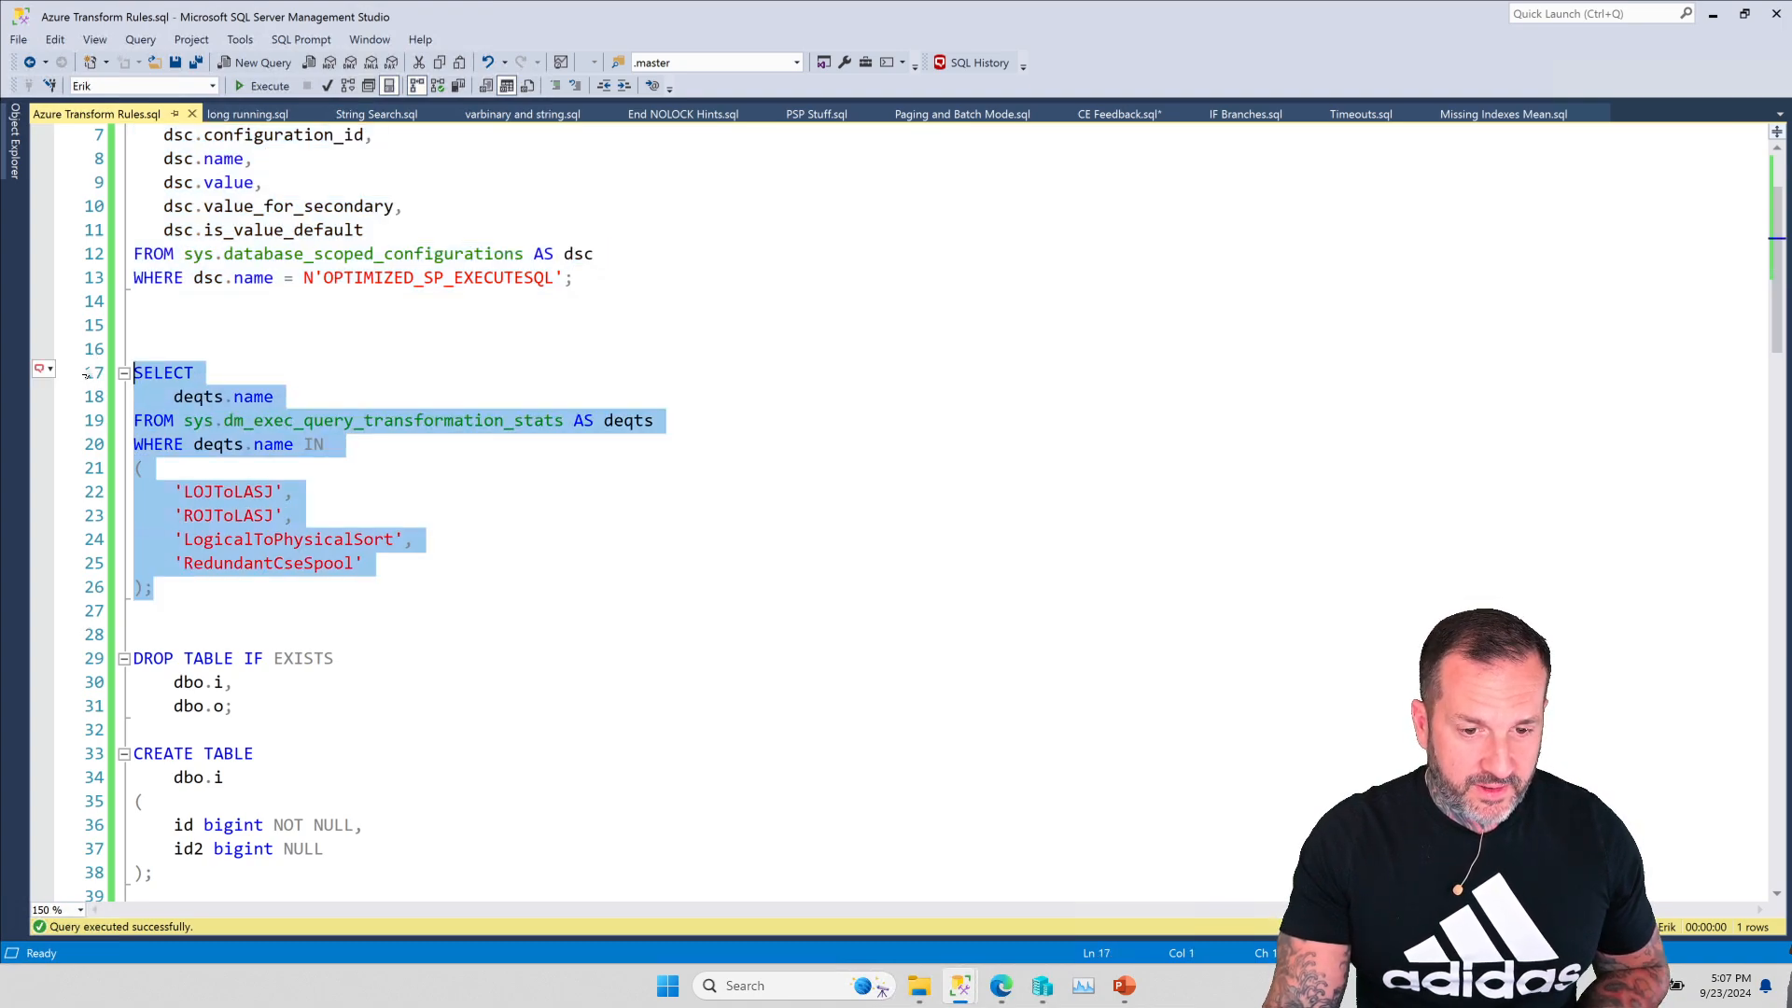
Step: Run the sys.dm_exec_query_transformation_stats lookup for LOJToLASJ, returning 4 rows
{"action": "left_click", "coordinate": [263, 86]}
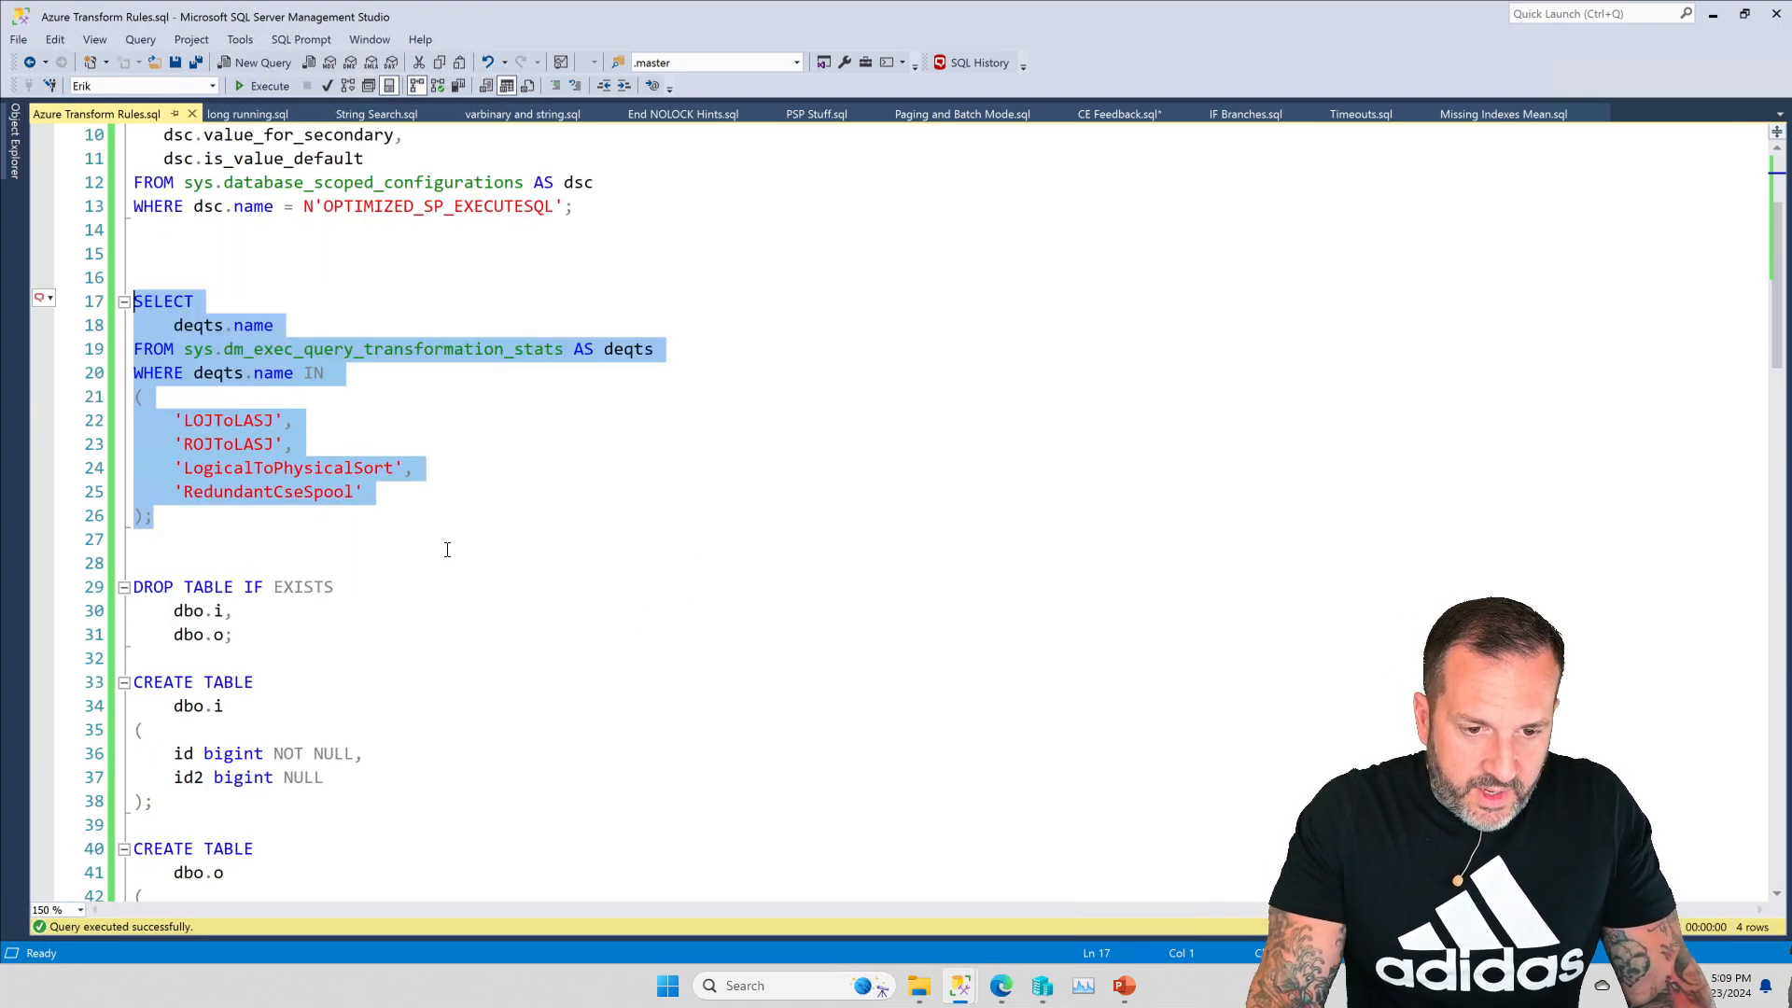
Step: Run the dbo.i/dbo.o setup inserts and select both SELECT COUNT_BIG anti-join queries
{"action": "scroll", "scroll_direction": "down", "scroll_amount": 3}
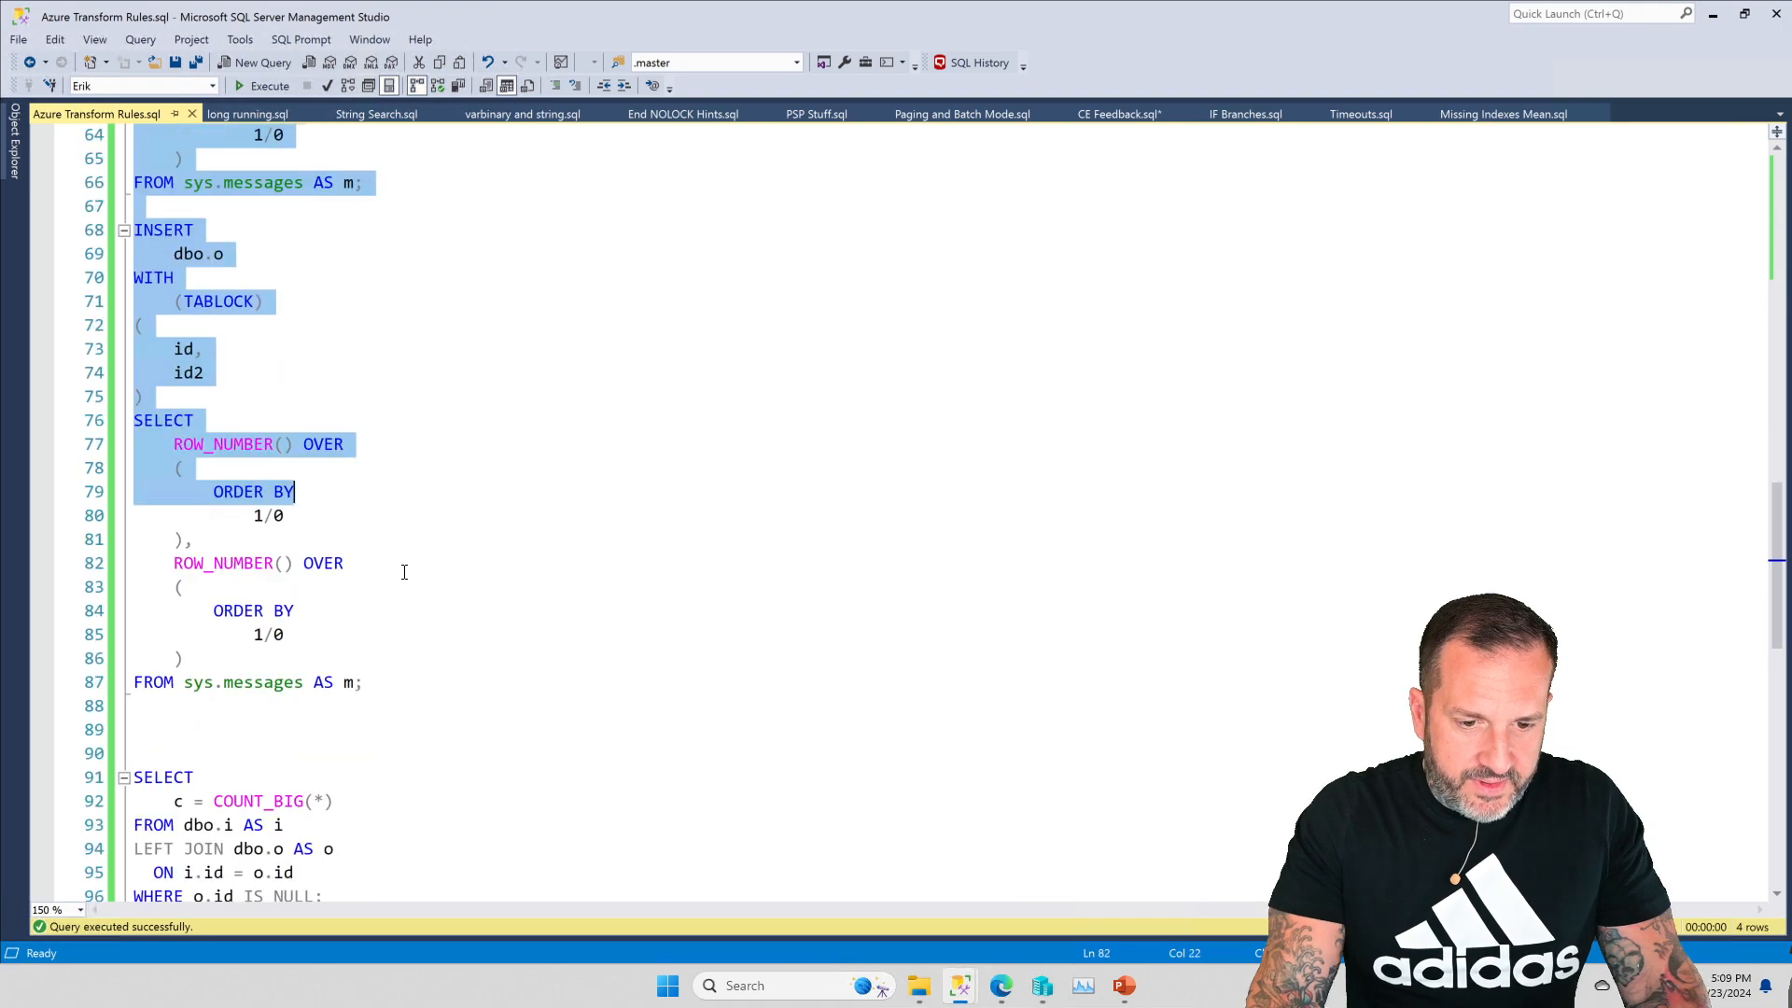
{"action": "left_click", "coordinate": [268, 85]}
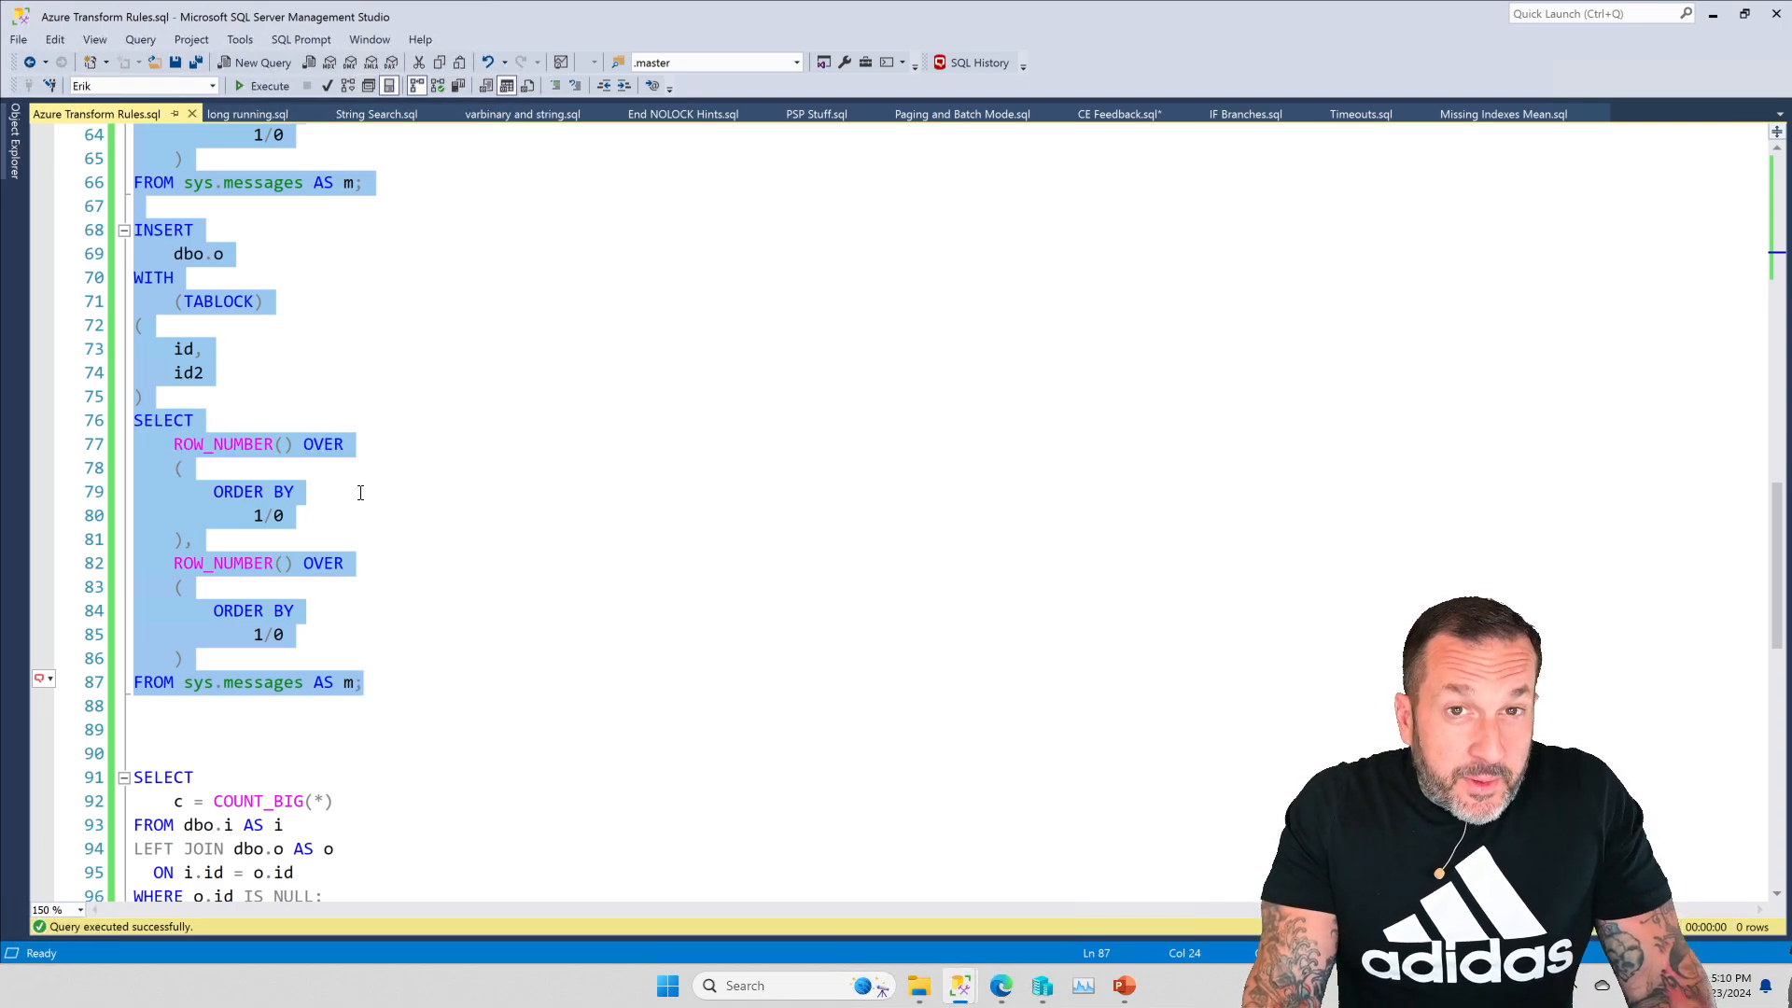
{"action": "mouse_move", "coordinate": [468, 581]}
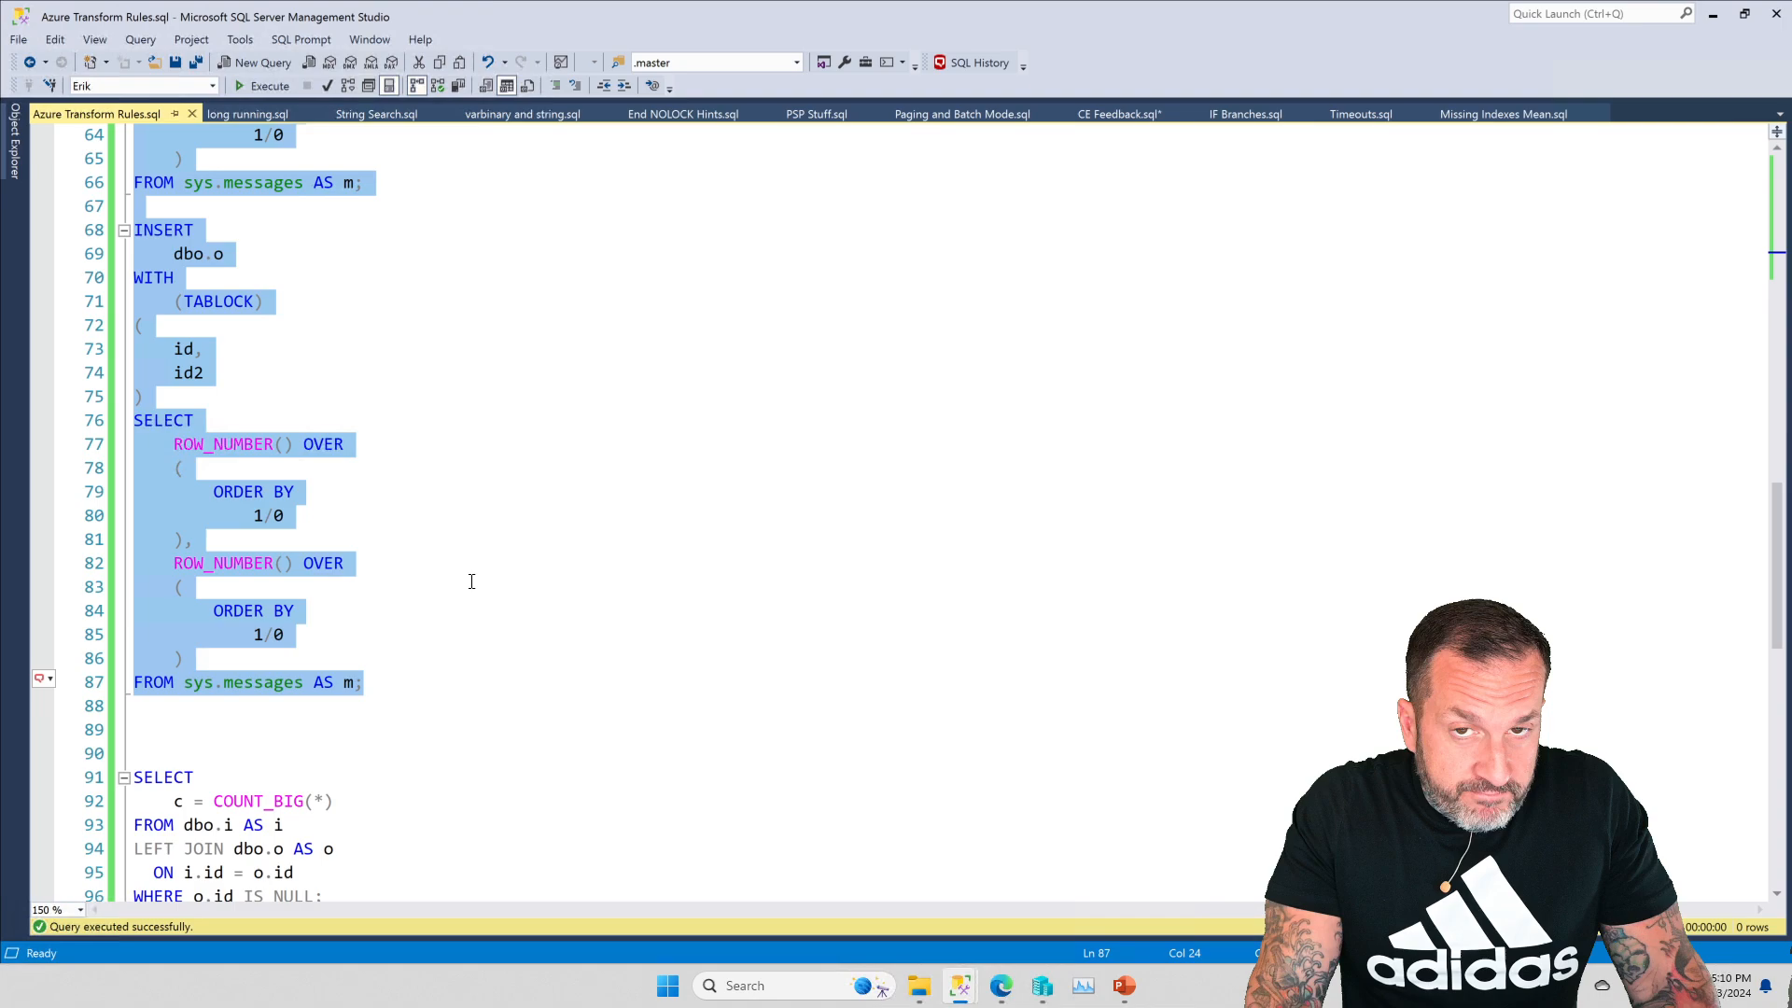
{"action": "scroll", "scroll_direction": "down", "scroll_amount": 3}
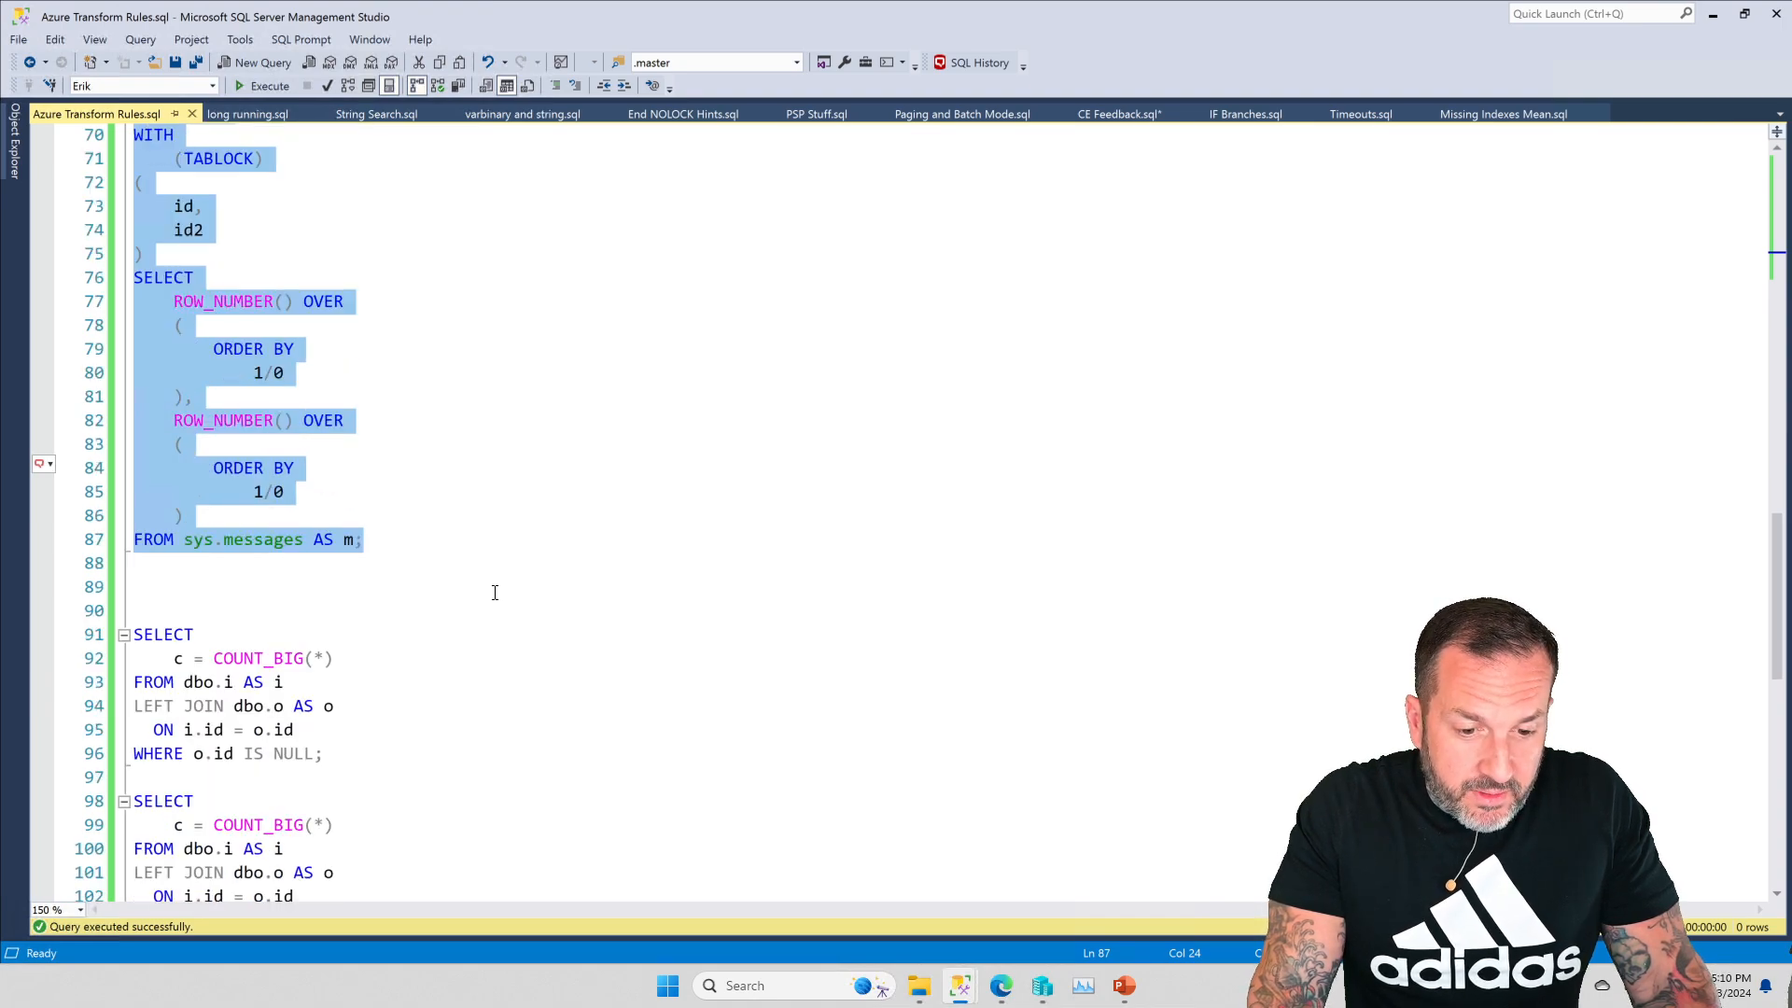
{"action": "scroll", "scroll_direction": "down", "scroll_amount": 3}
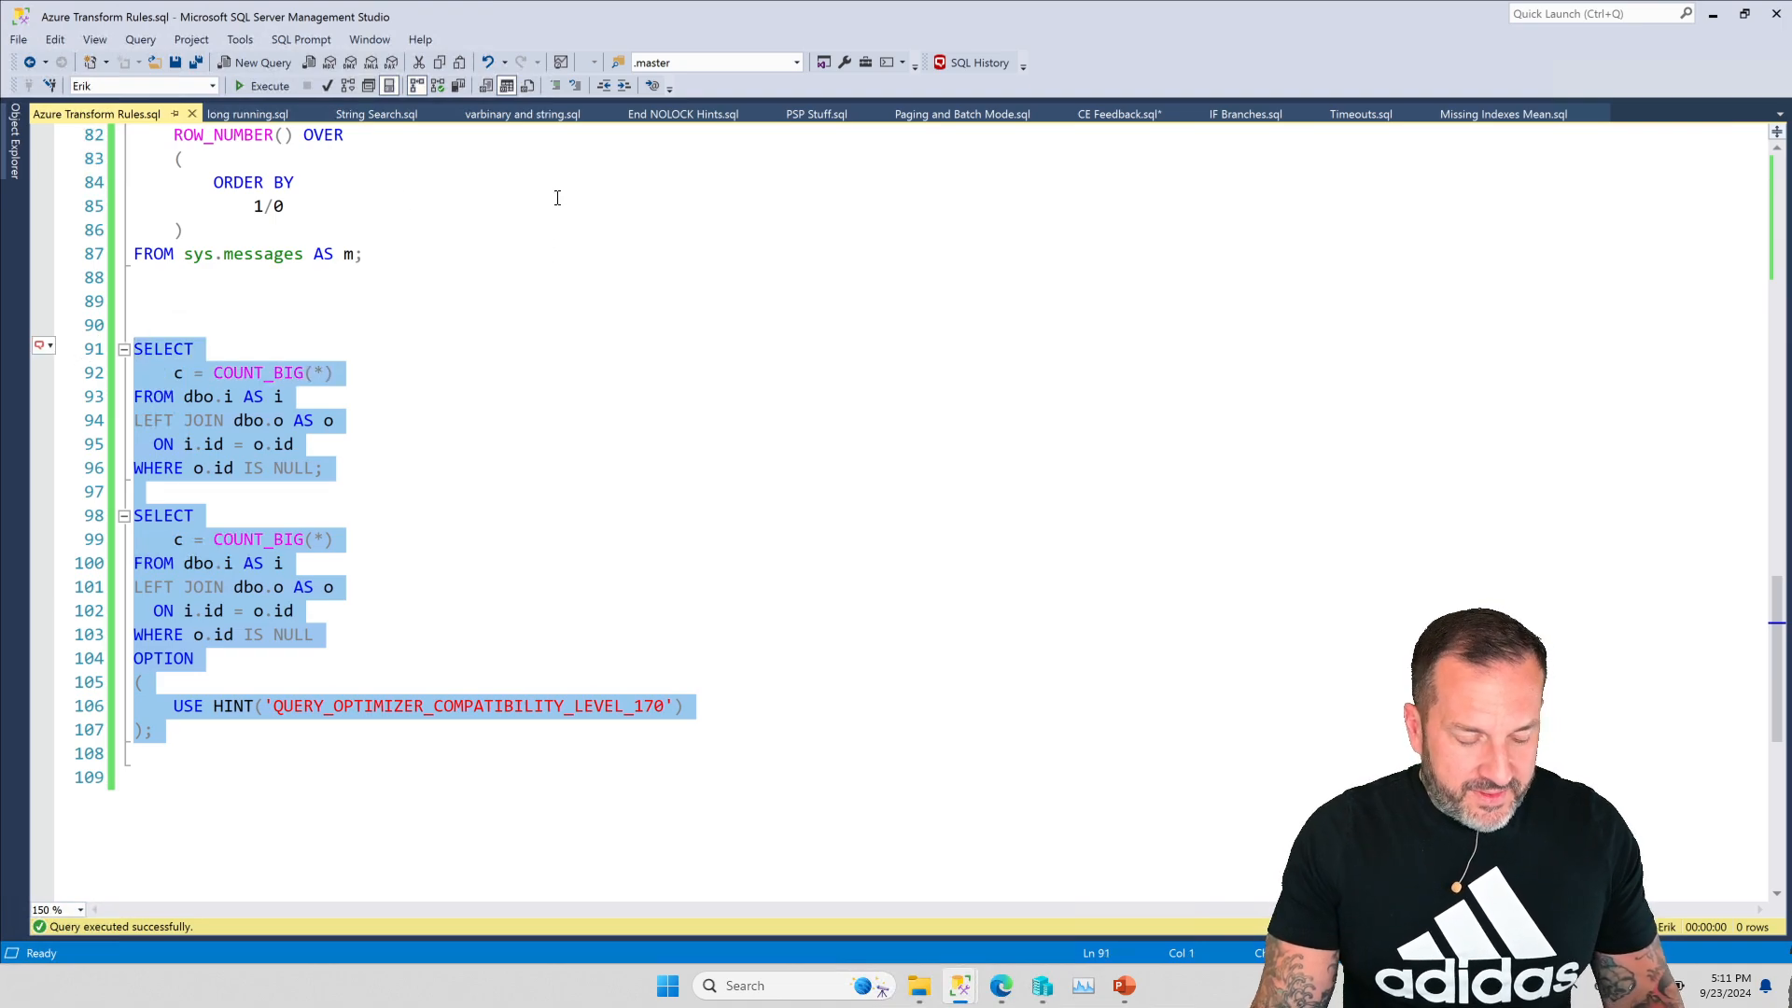
Step: Run both count queries together and view each Results grid showing a count of 0
{"action": "left_click", "coordinate": [269, 86]}
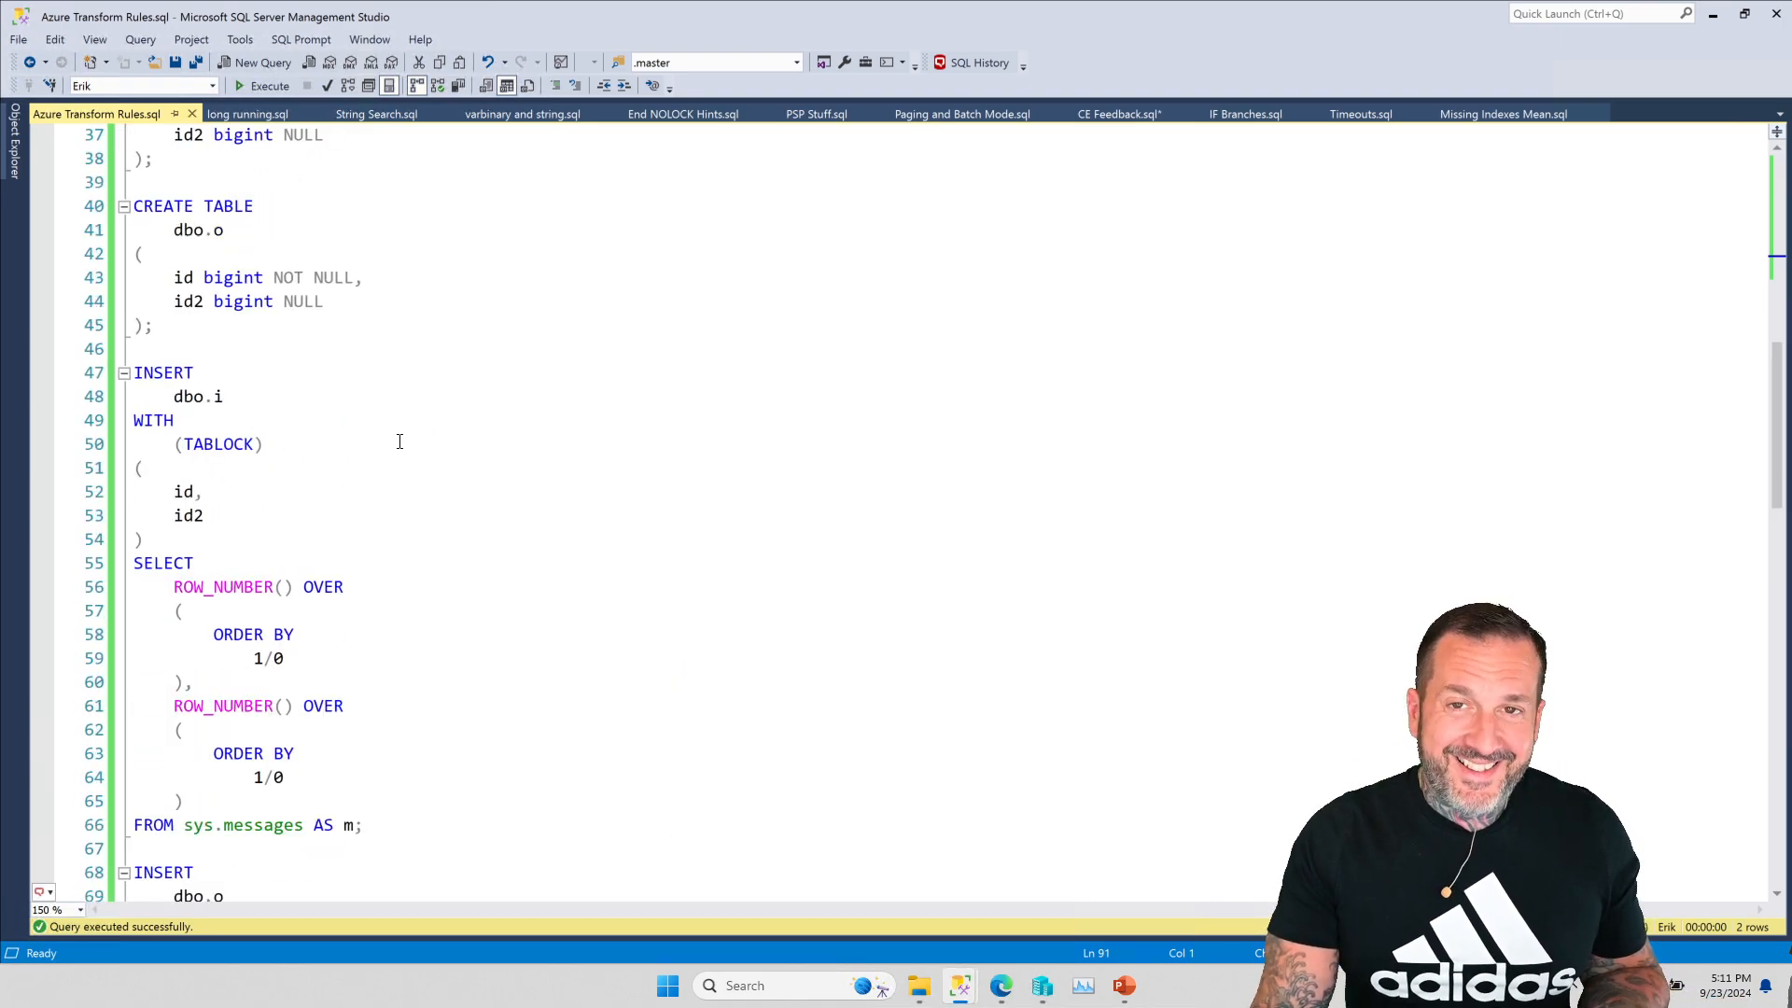
{"action": "scroll", "scroll_direction": "down", "scroll_amount": 3}
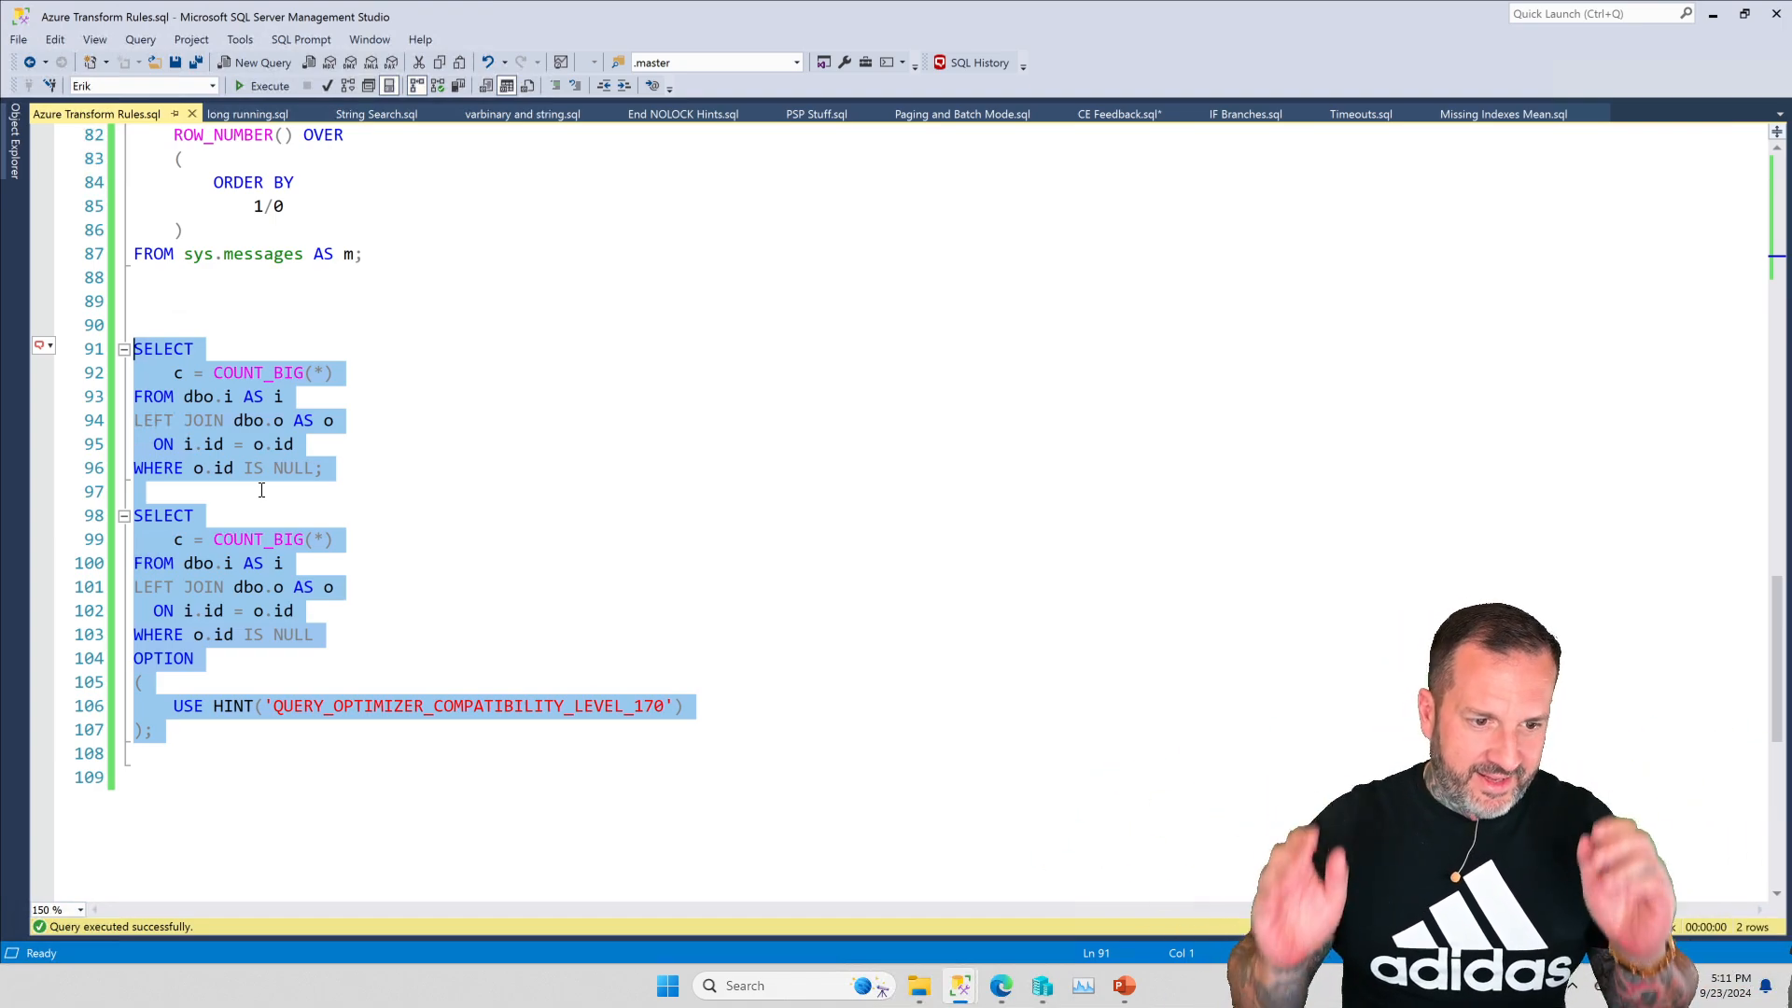
{"action": "left_click", "coordinate": [263, 86]}
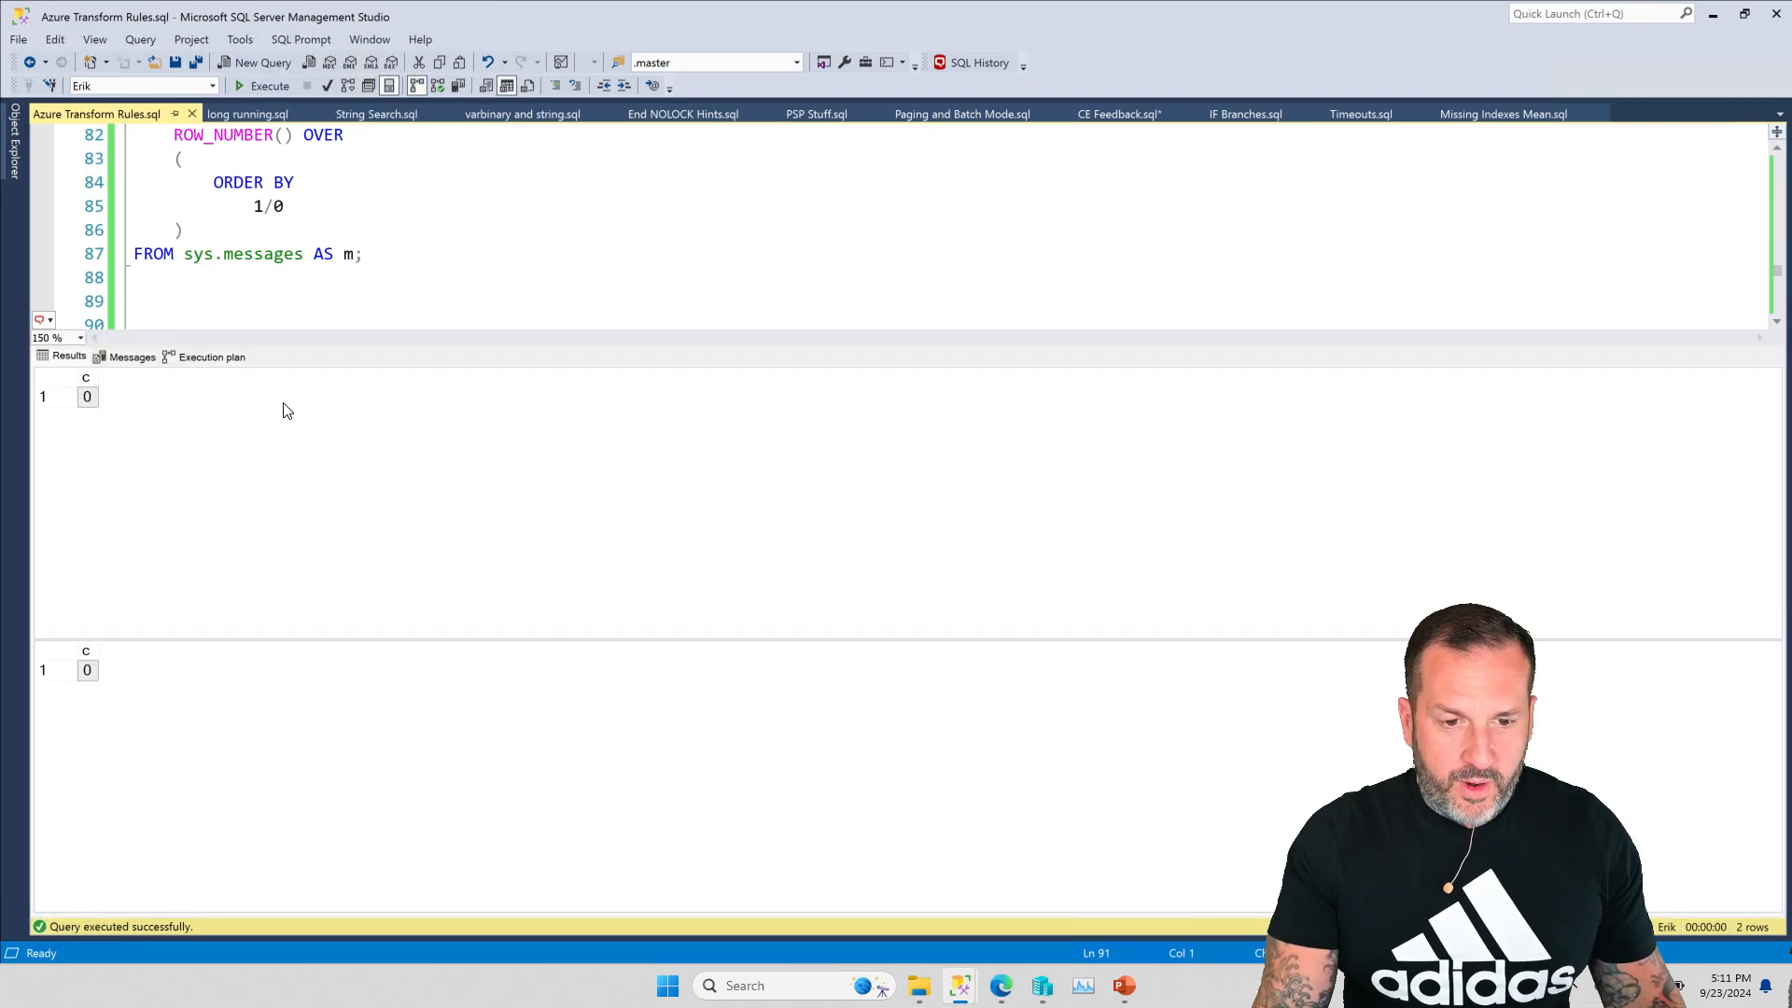
Step: Return to the editor and show both execution plans: hash outer join with filter versus anti semi join
{"action": "left_click", "coordinate": [211, 355]}
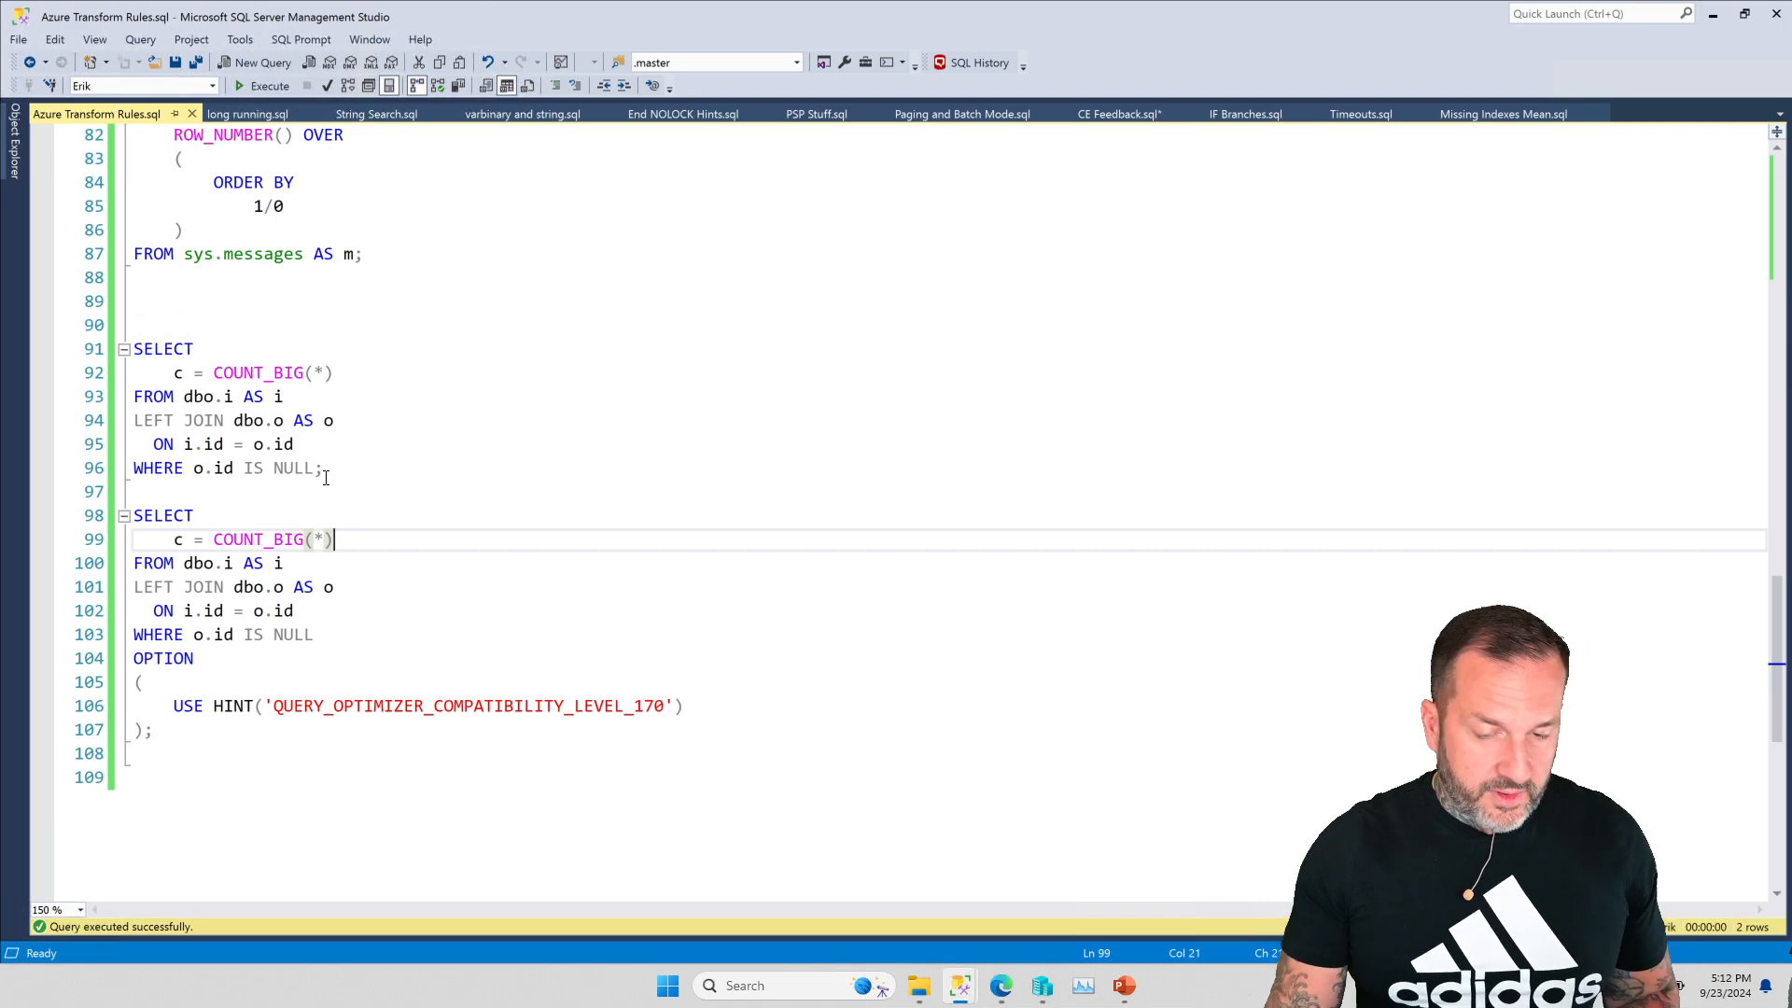
{"action": "left_click", "coordinate": [269, 86]}
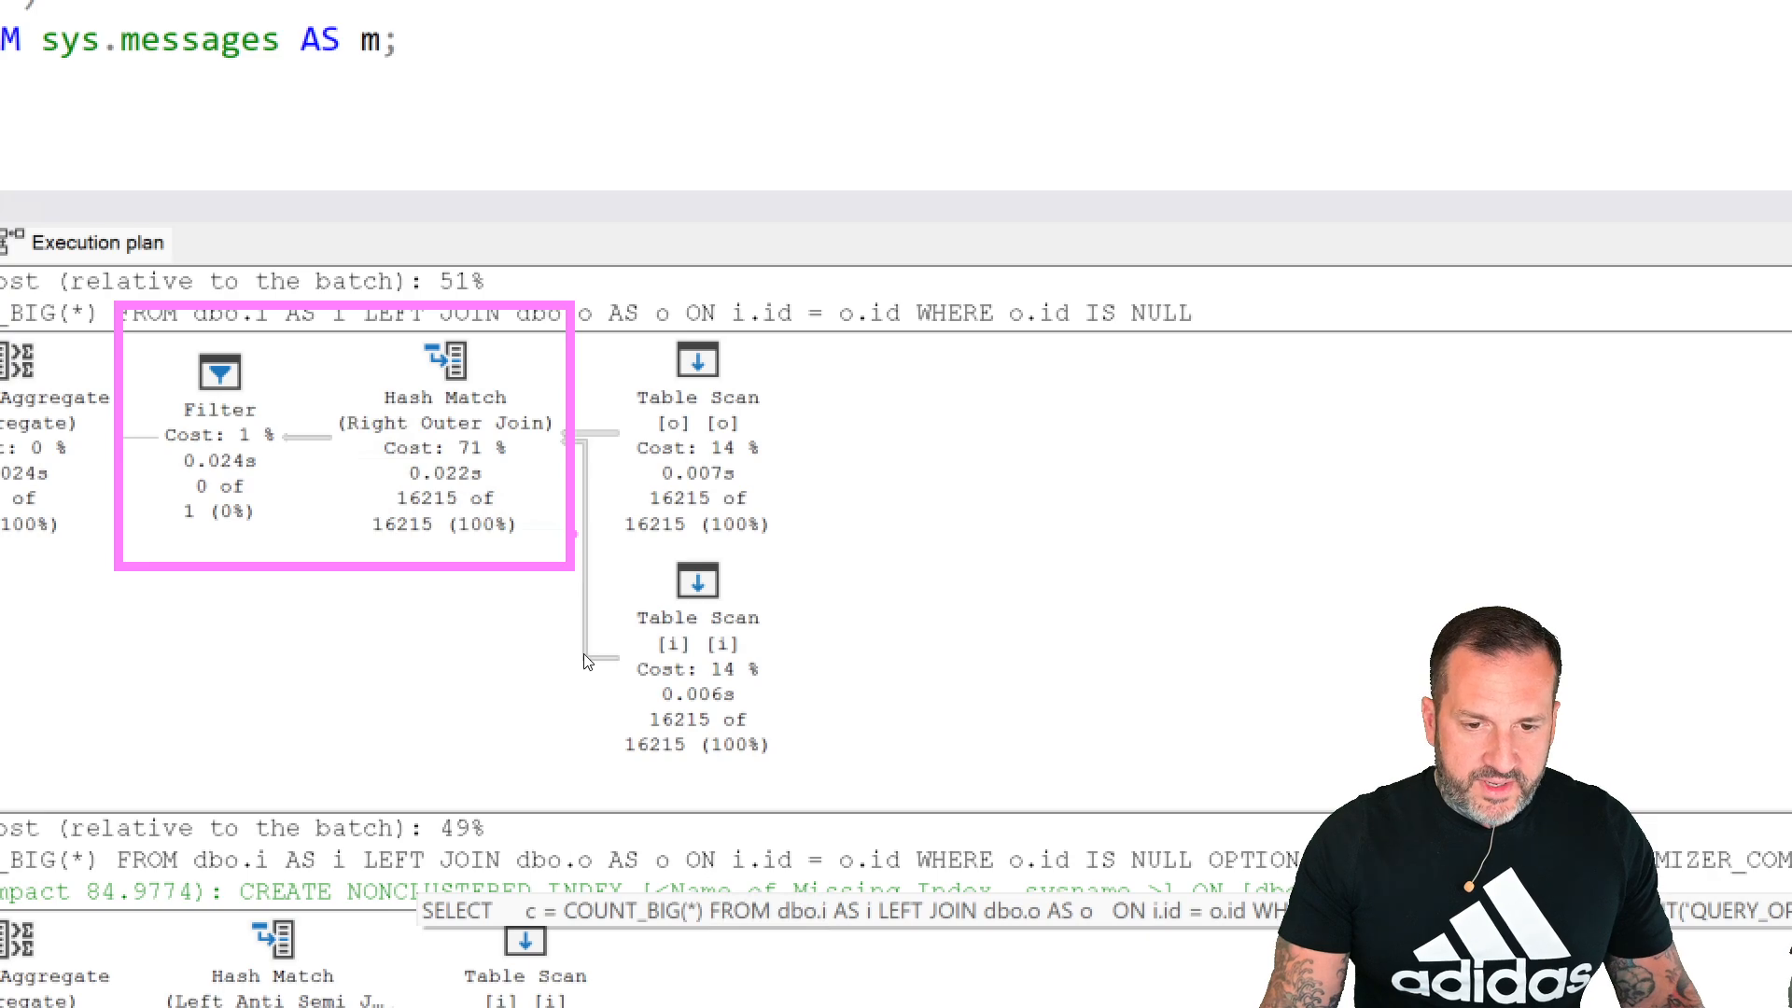
{"action": "scroll", "scroll_direction": "down", "scroll_amount": 3}
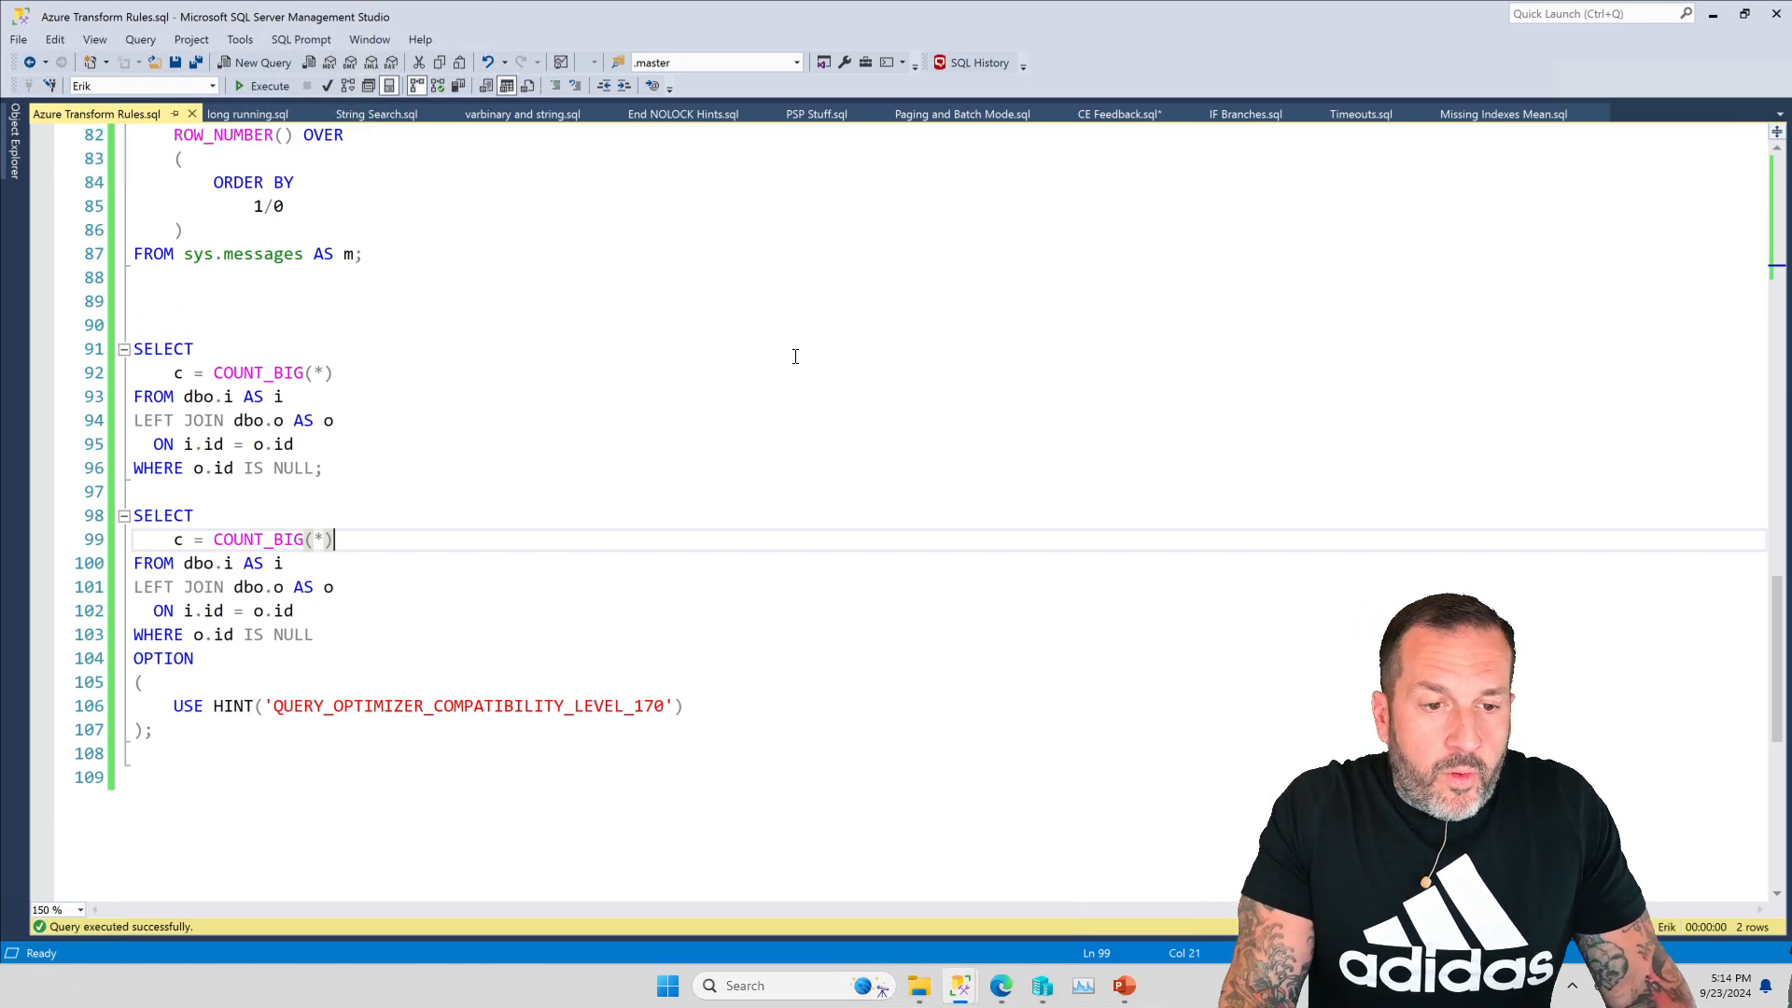
{"action": "mouse_move", "coordinate": [389, 300]}
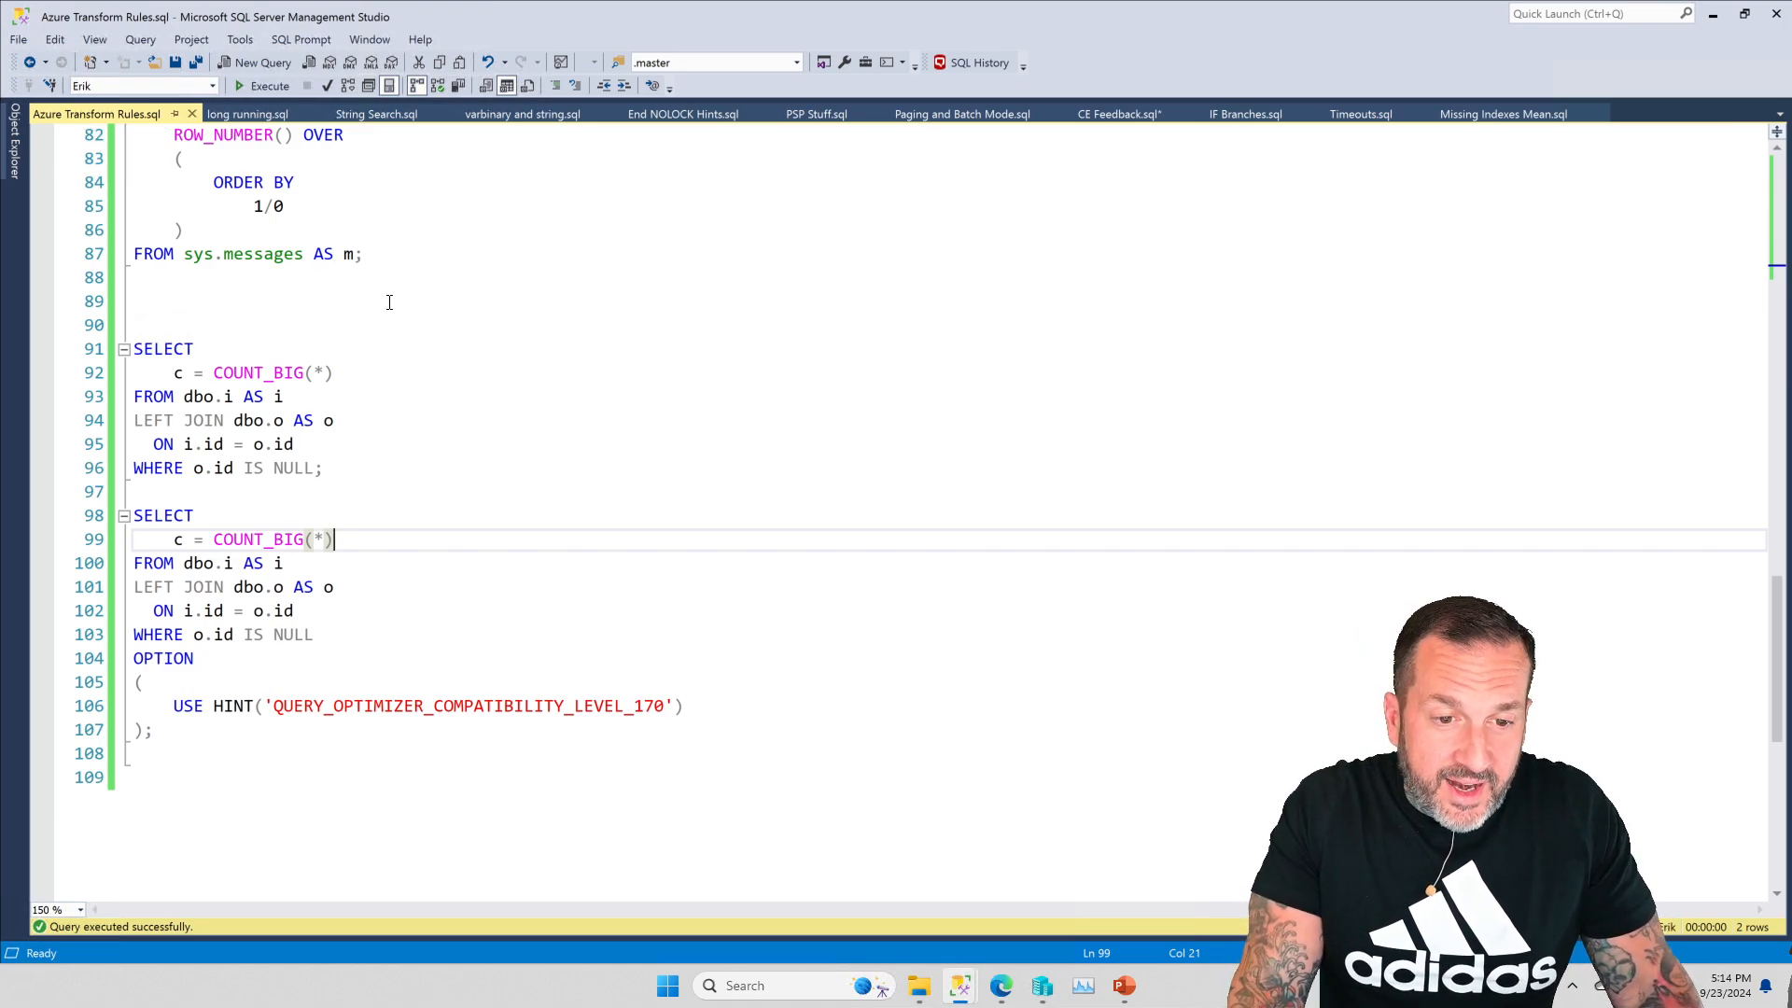
{"action": "mouse_move", "coordinate": [1464, 517]}
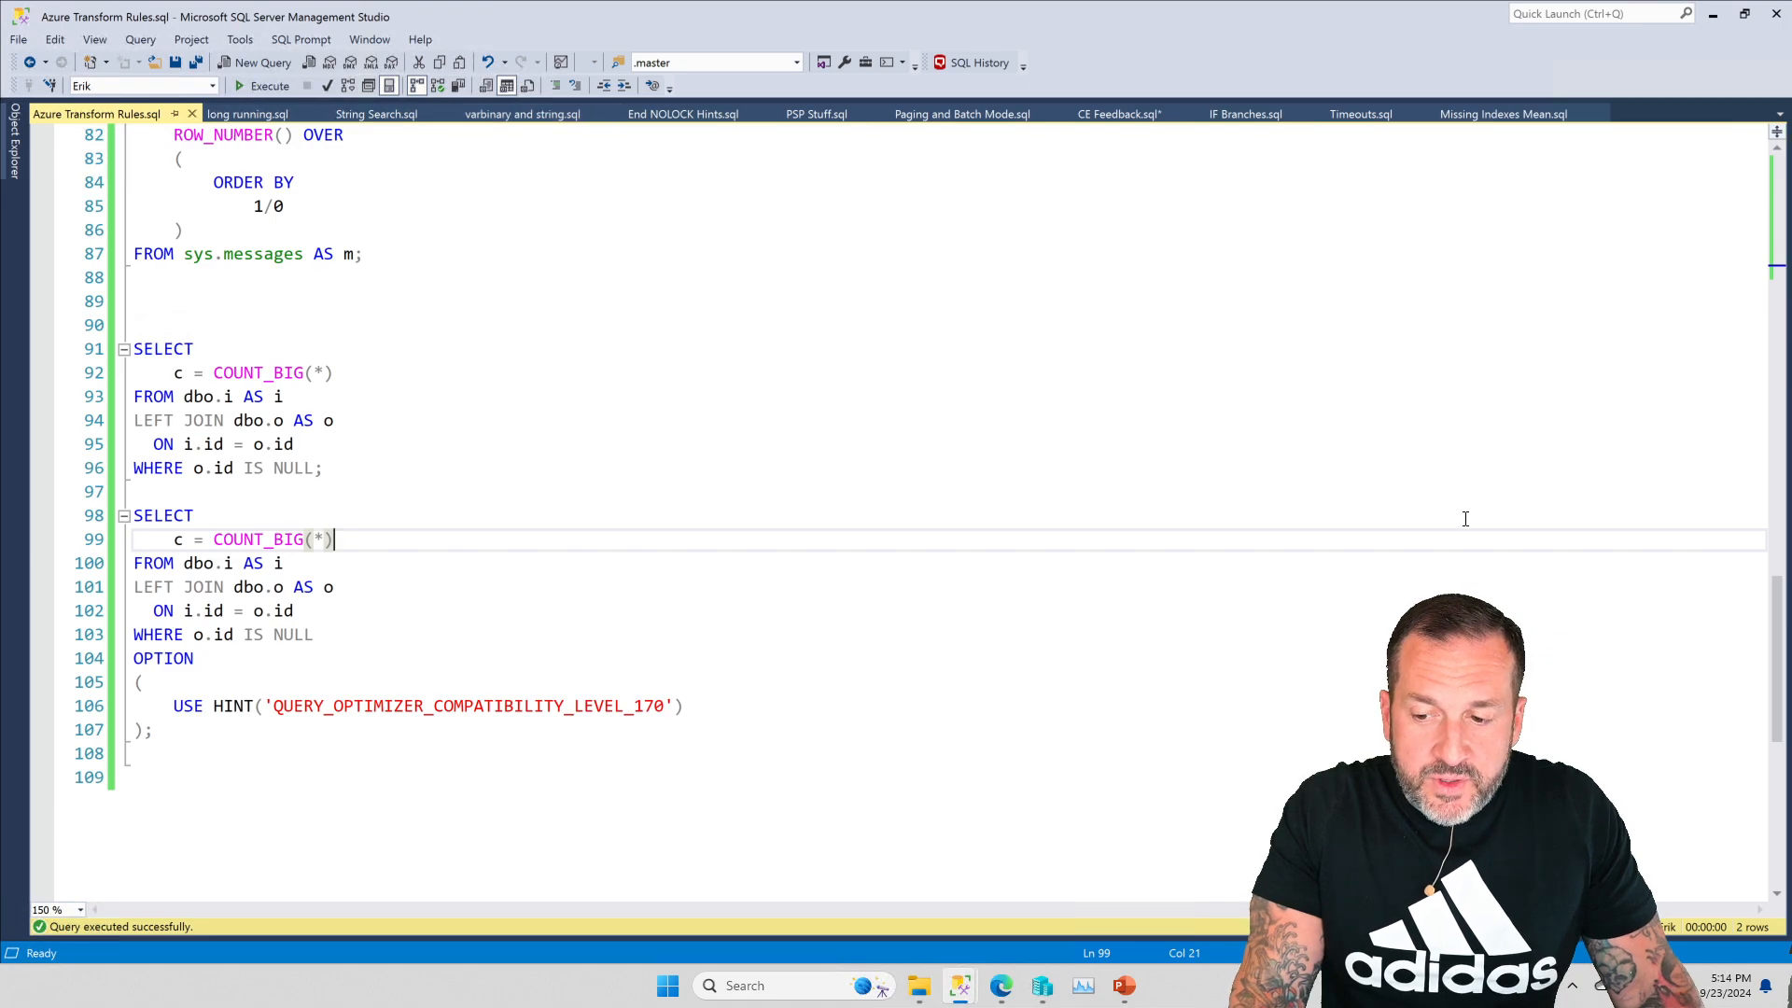